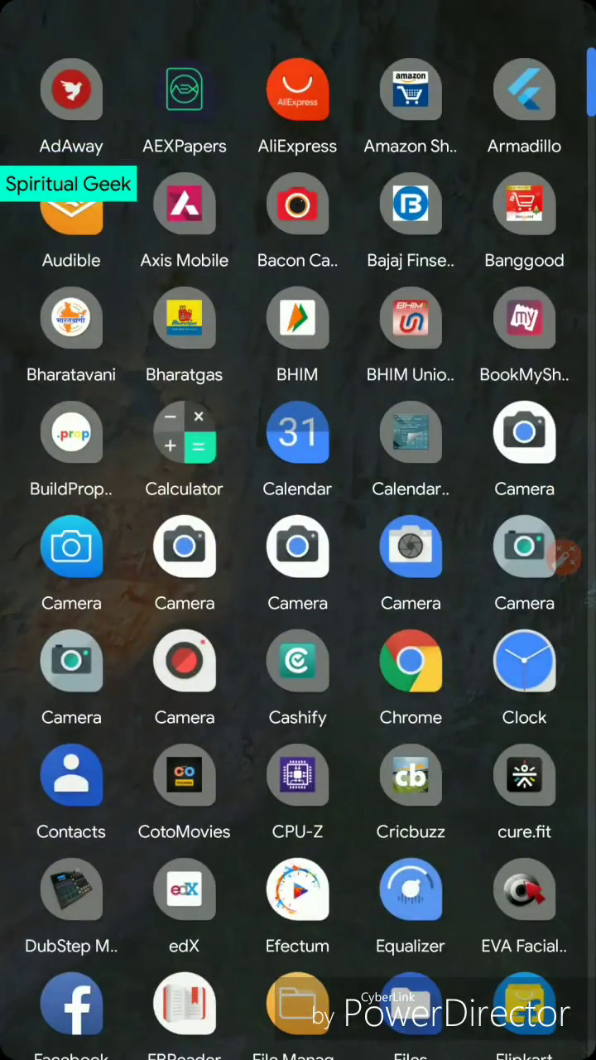
Scroll the app drawer to find and launch Magisk Manager, showing Magisk v17.2 installed.
scroll(down, 3)
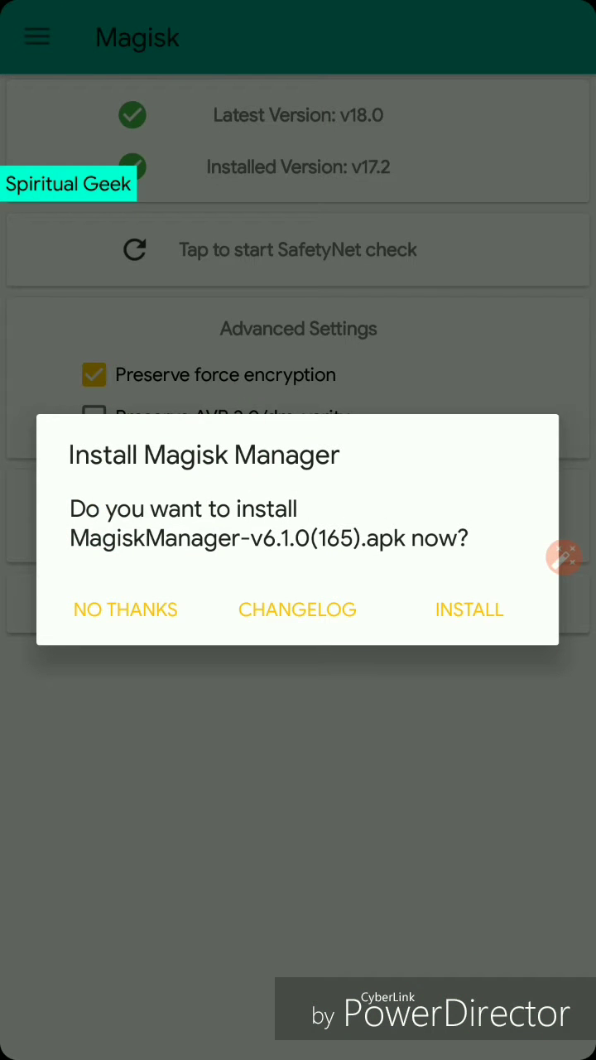
Decline the Manager v6.1.0 install and pass SafetyNet with ctsProfile and basicIntegrity true.
click(125, 610)
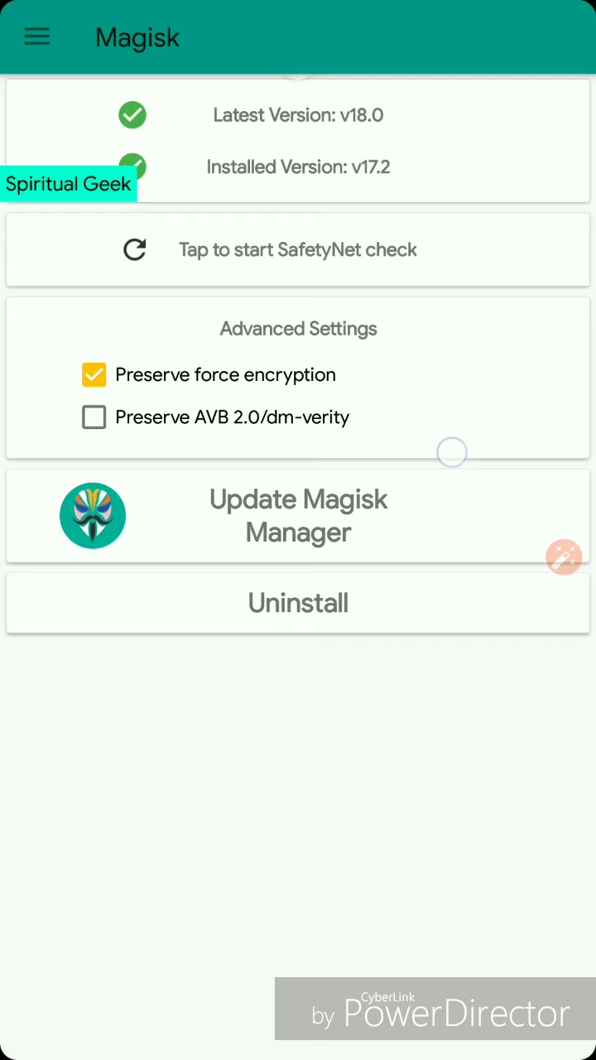
click(298, 249)
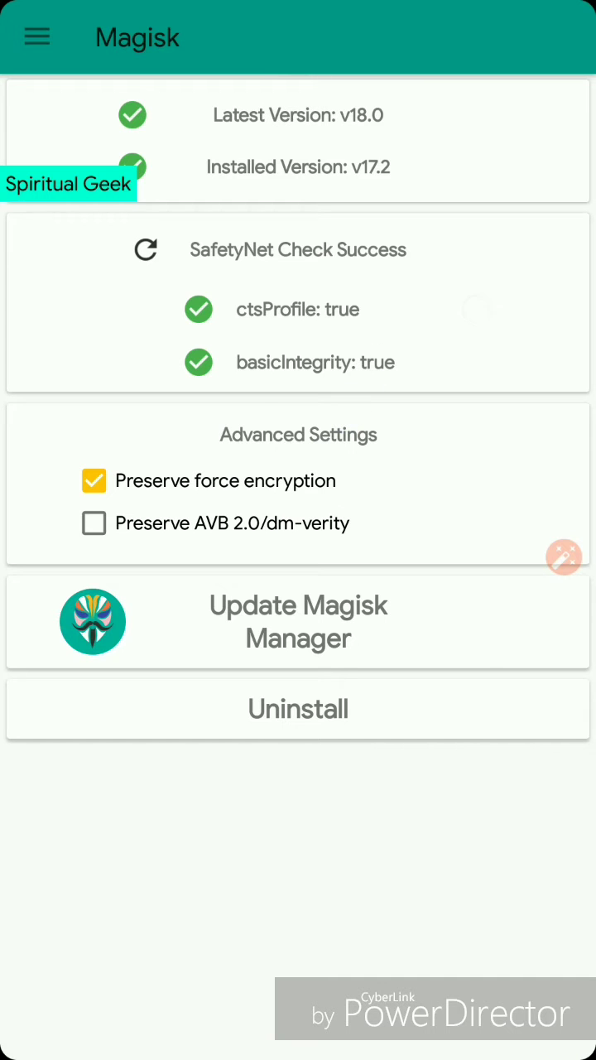
click(36, 36)
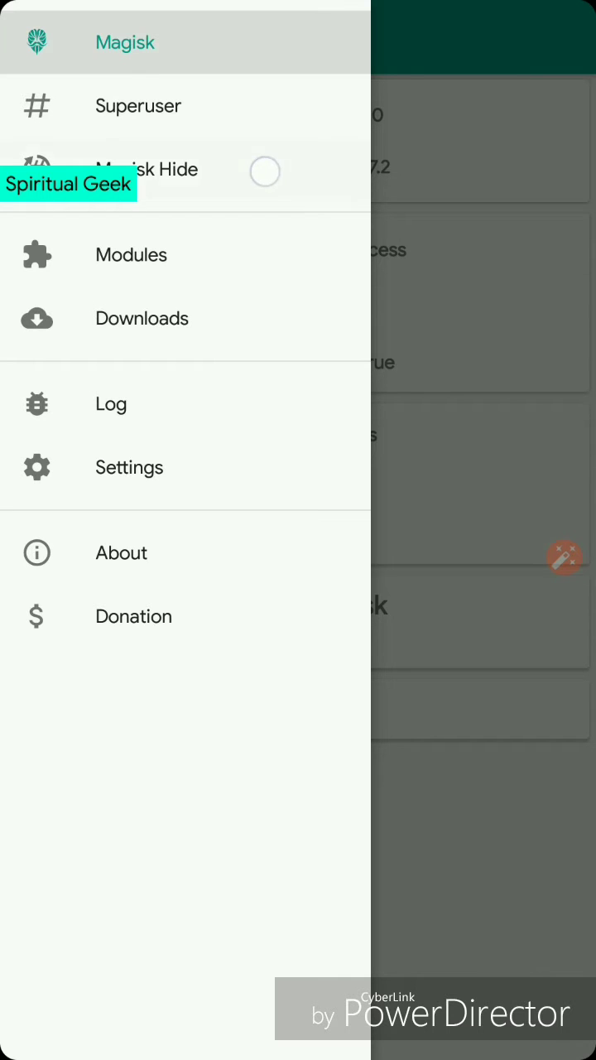
Open Magisk Hide, untick and re-tick BHIM, and scroll the hidden apps list.
click(148, 169)
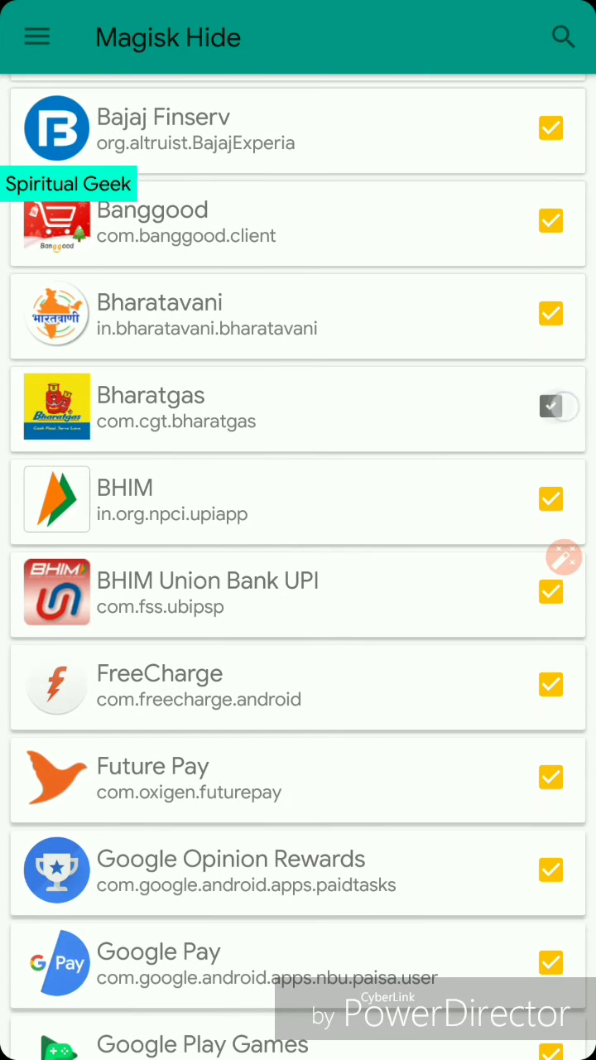
click(551, 407)
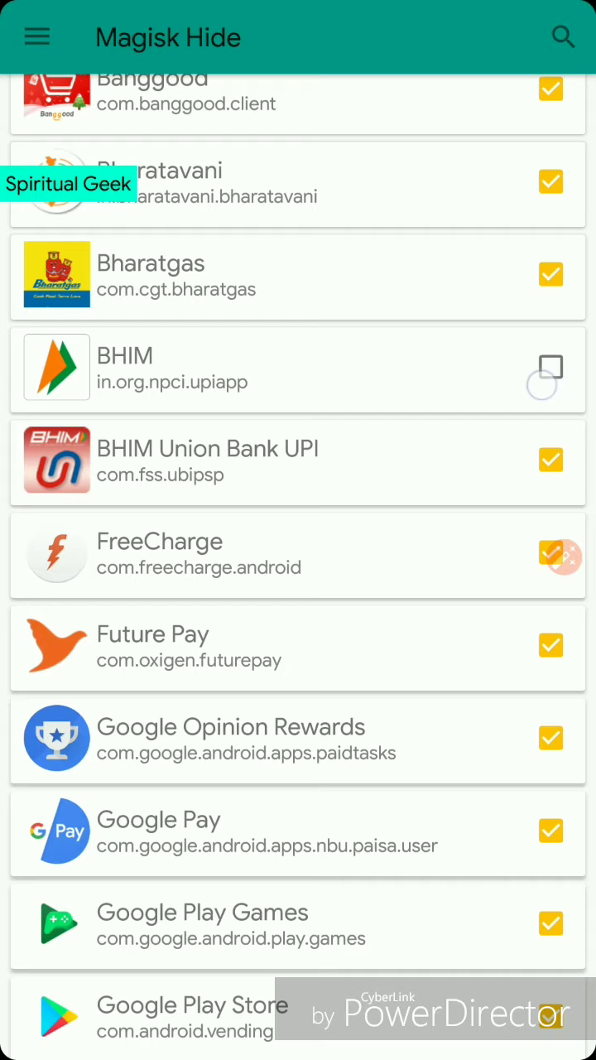
click(550, 367)
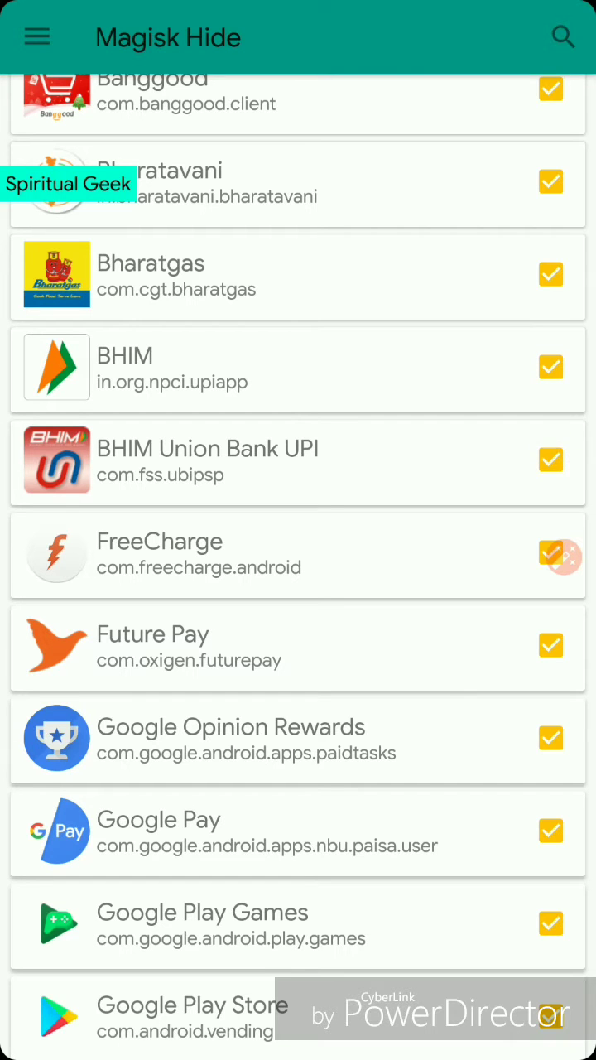
scroll(down, 3)
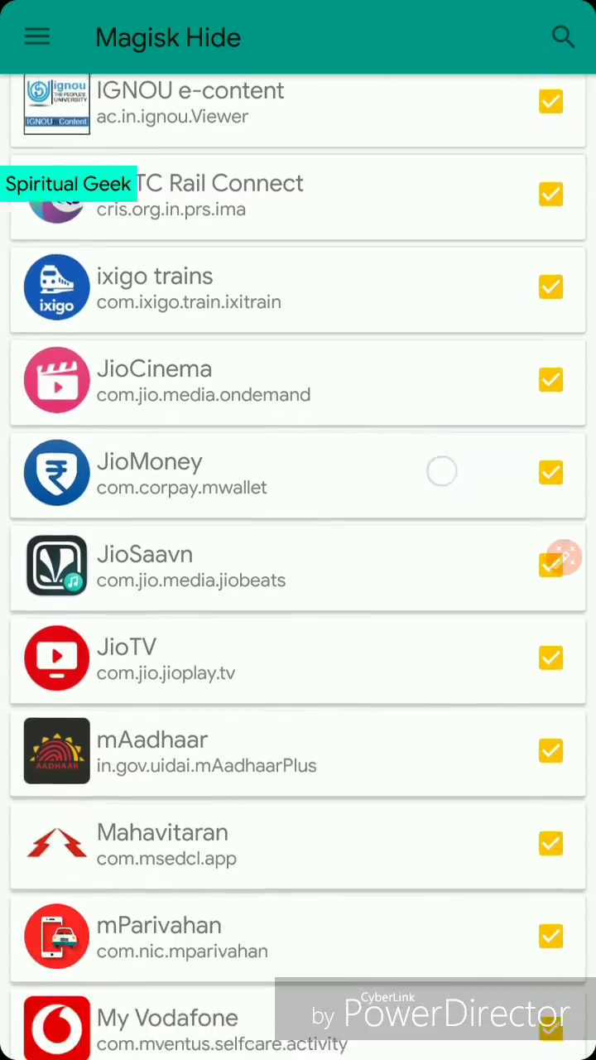
scroll(down, 3)
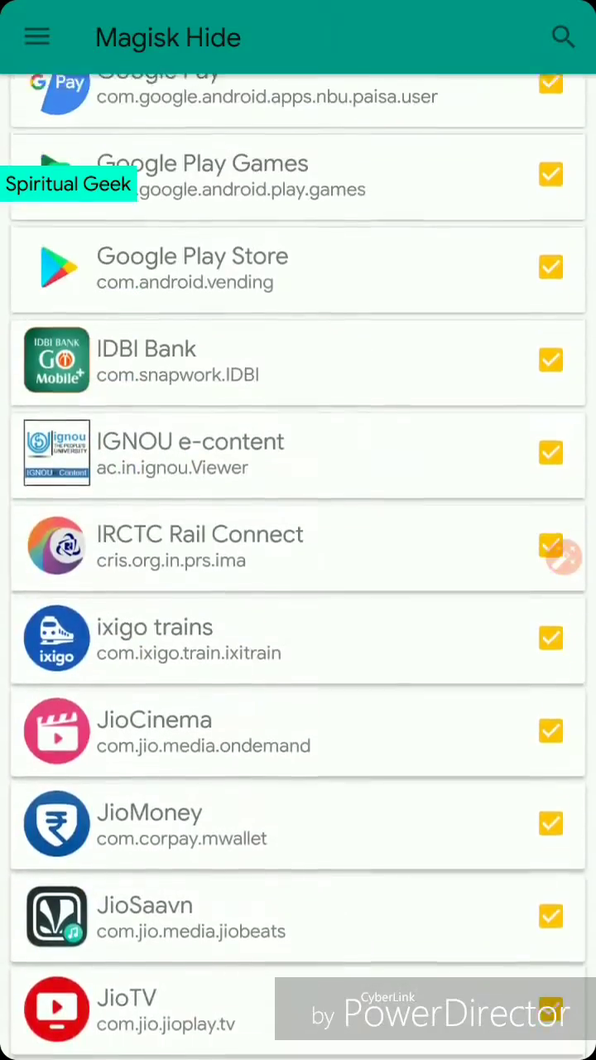
Open Modules, browse for a module zip, then mark Honor V10 Stock Camera for removal.
click(37, 36)
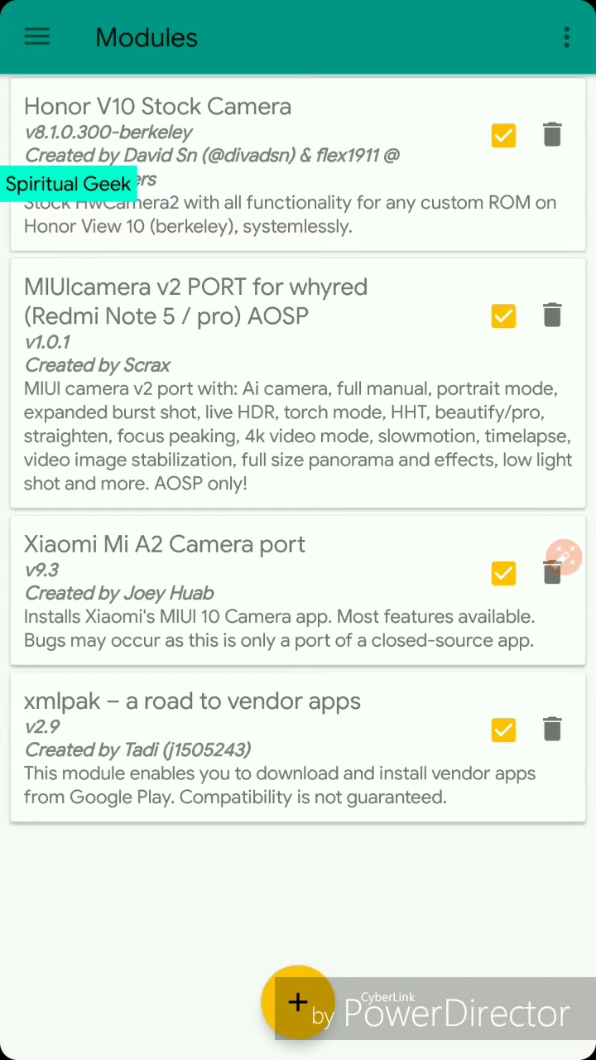
click(553, 135)
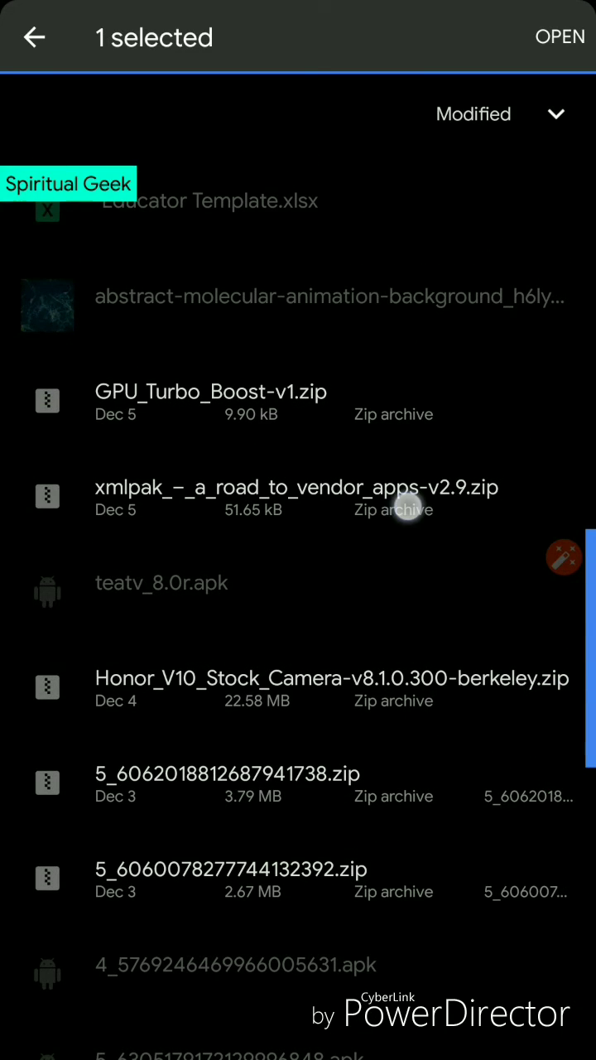
click(47, 496)
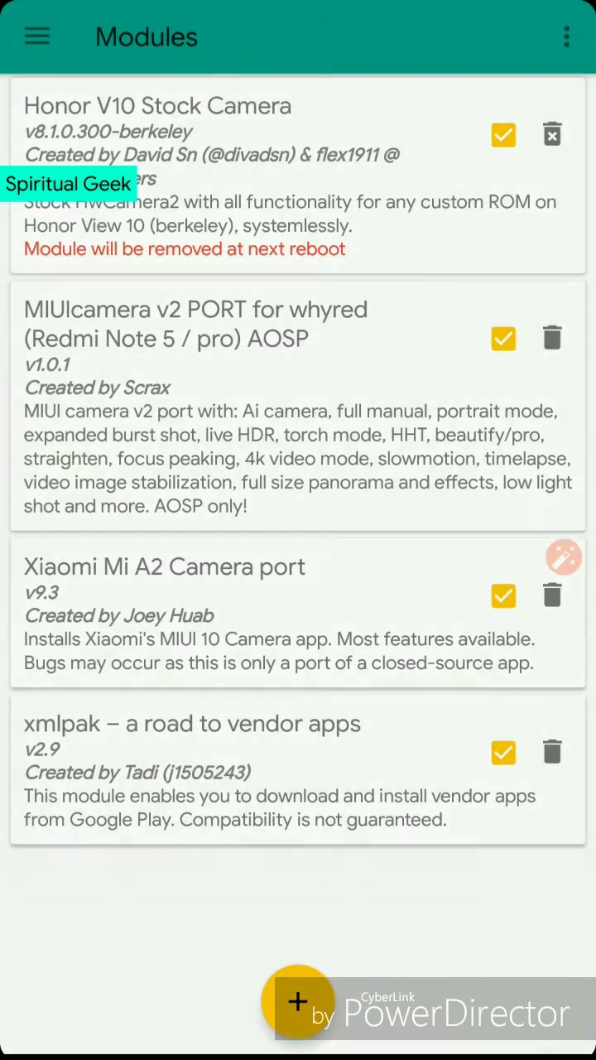
Open Downloads and read through the xmlpak module details, then close them.
click(36, 35)
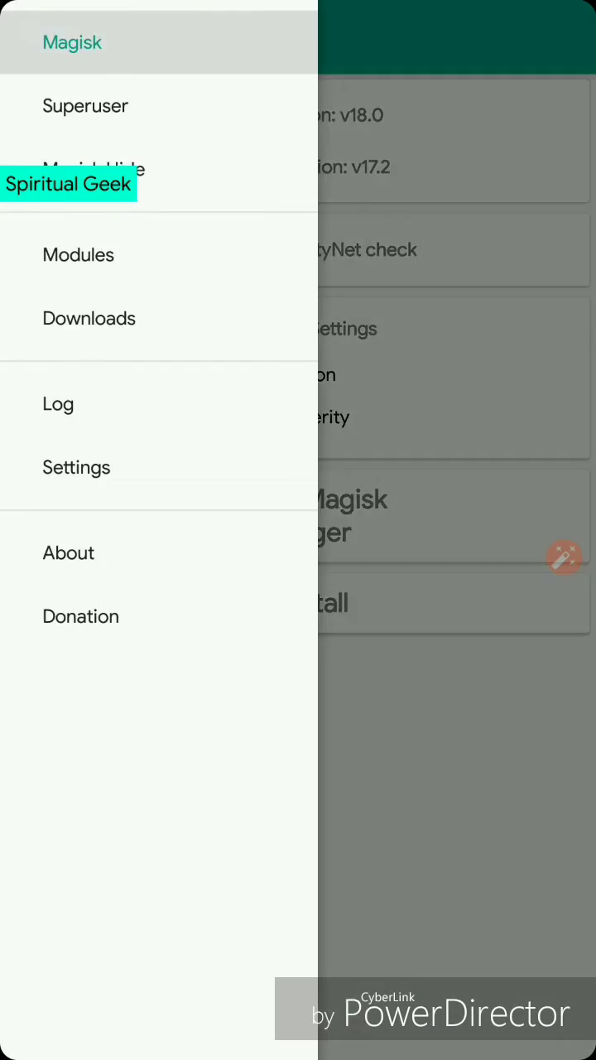
click(89, 318)
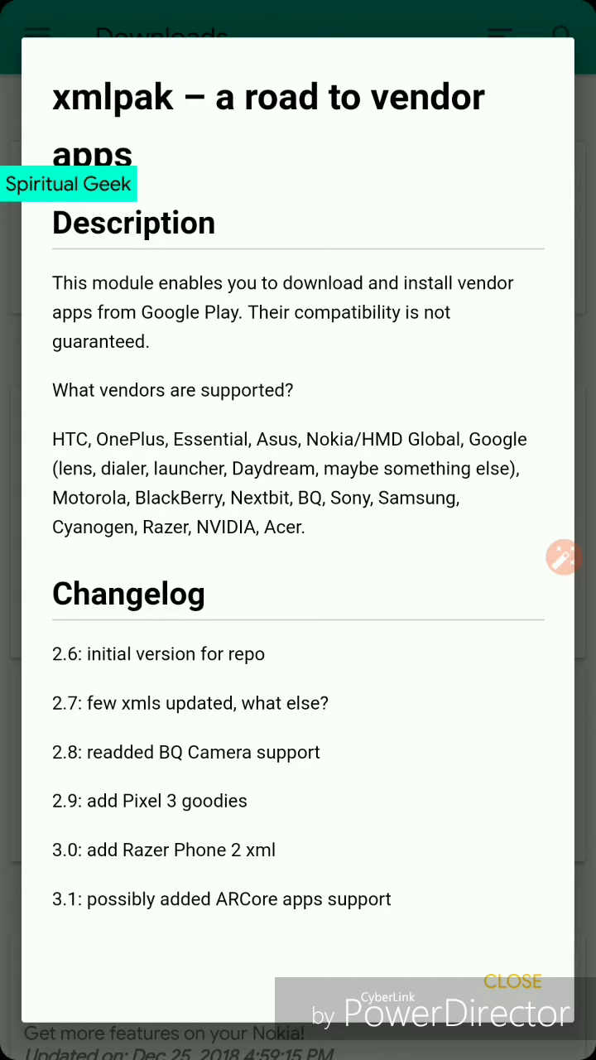
scroll(down, 3)
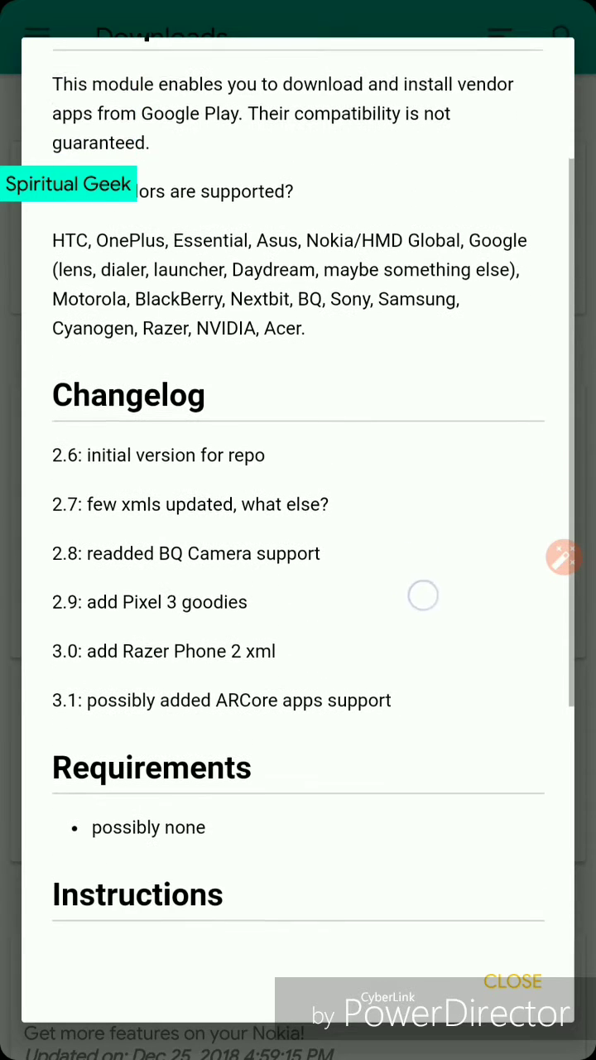
scroll(down, 3)
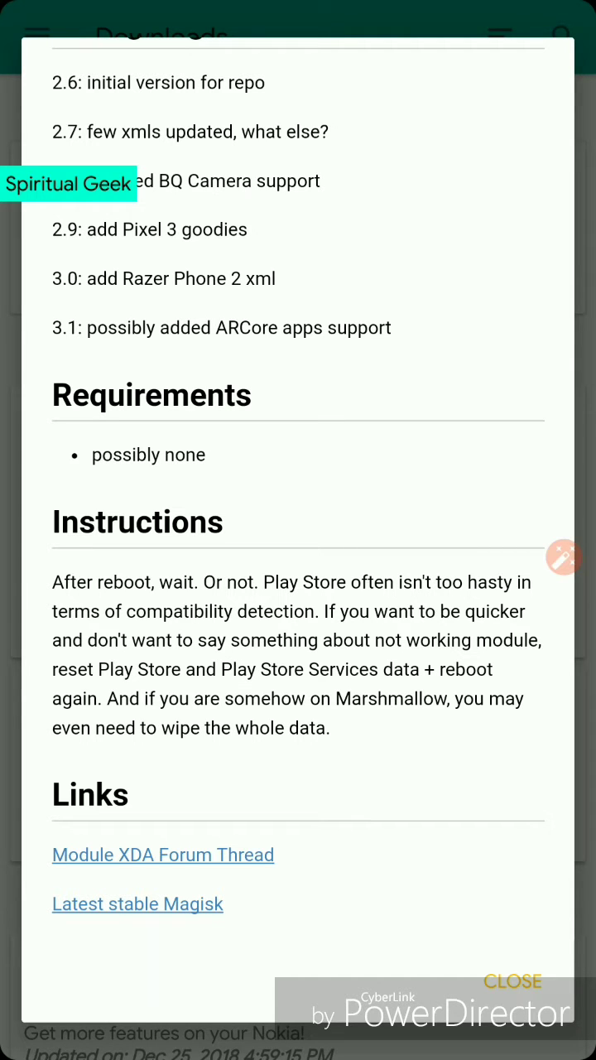
scroll(down, 3)
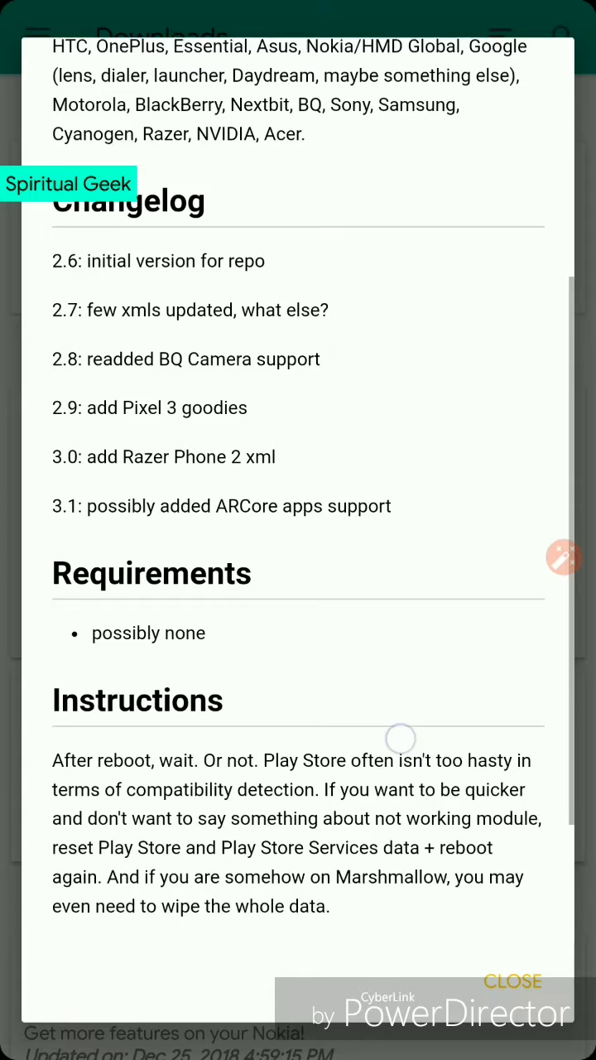
scroll(down, 3)
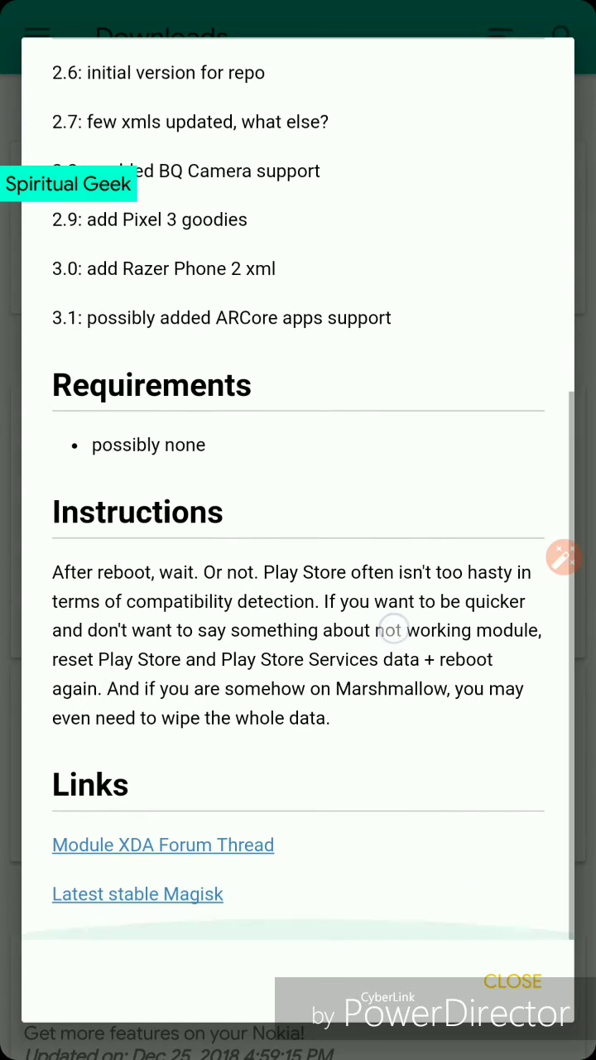
click(512, 981)
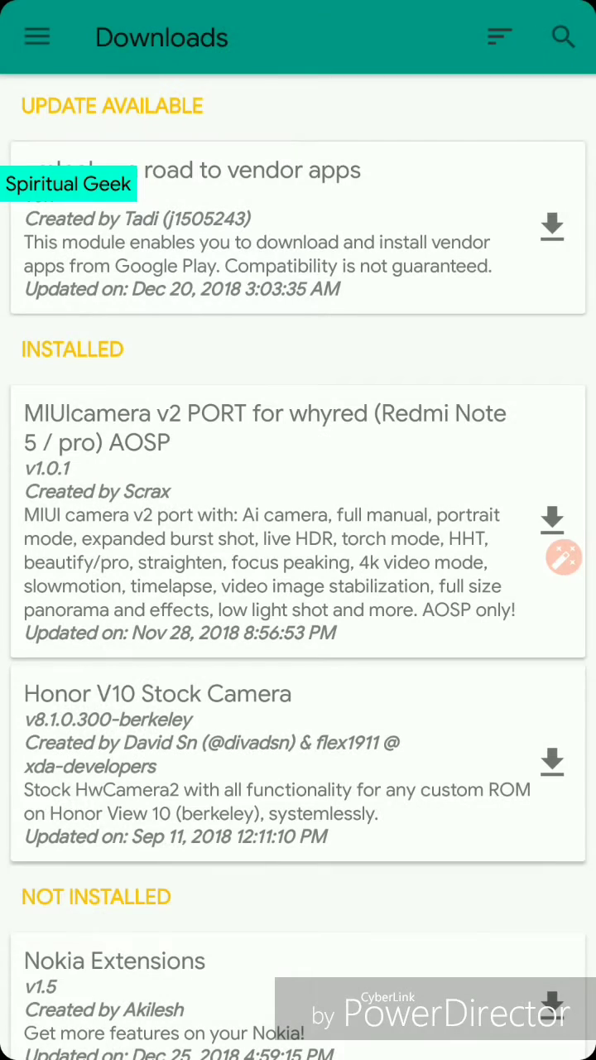
click(552, 226)
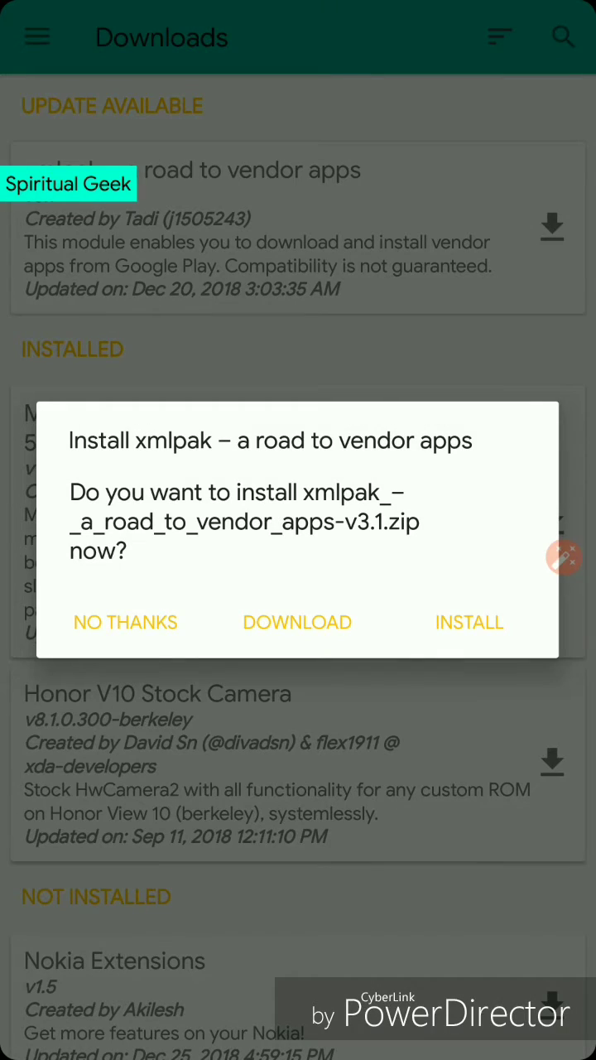
click(469, 622)
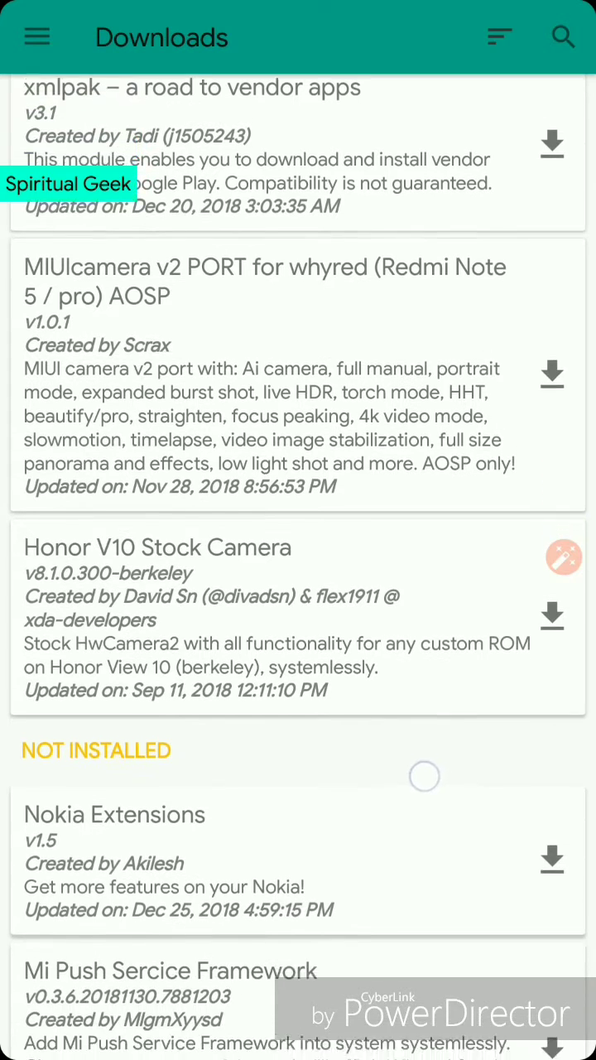
scroll(down, 3)
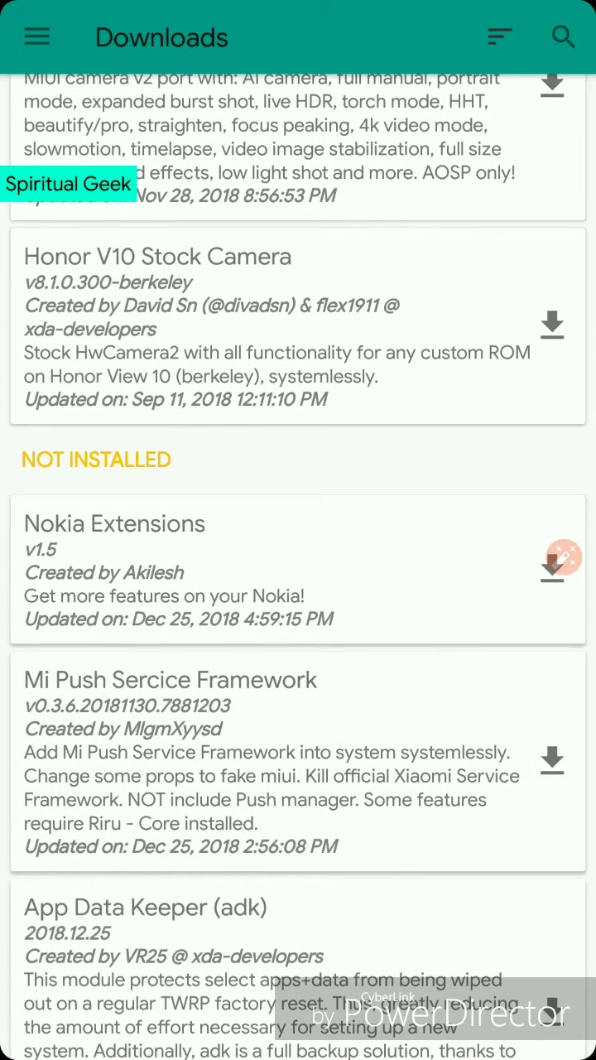
Read the Nokia Extensions readme through features, how-tos and compatibility, then close it.
click(551, 563)
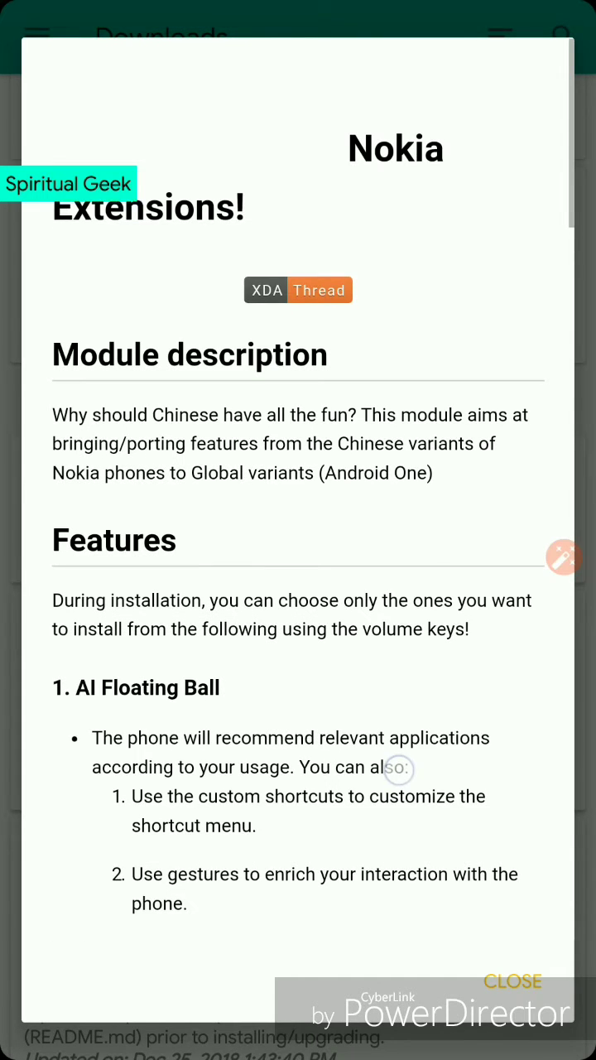
scroll(down, 3)
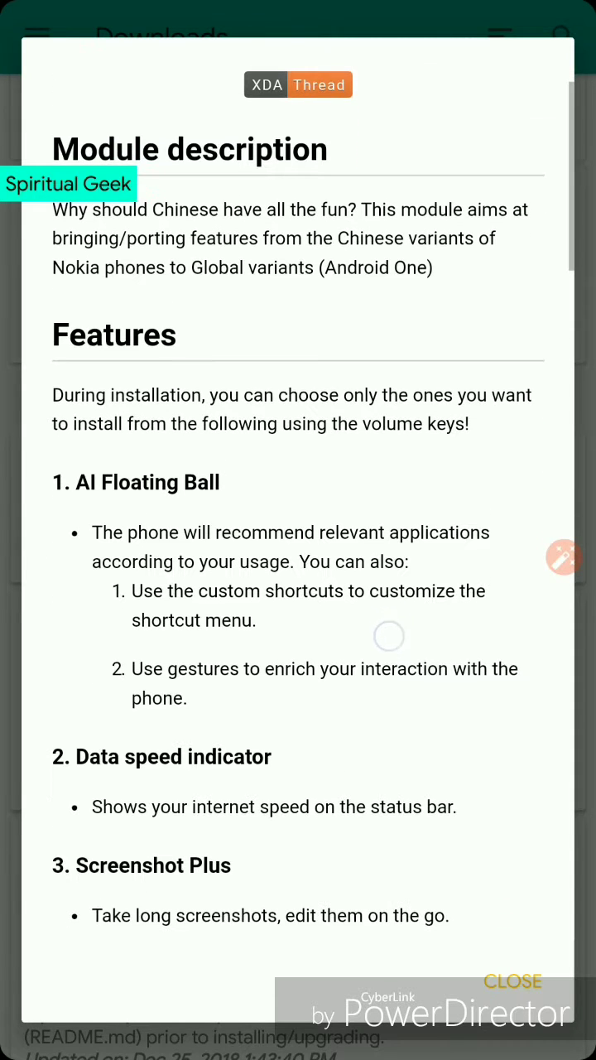
scroll(down, 3)
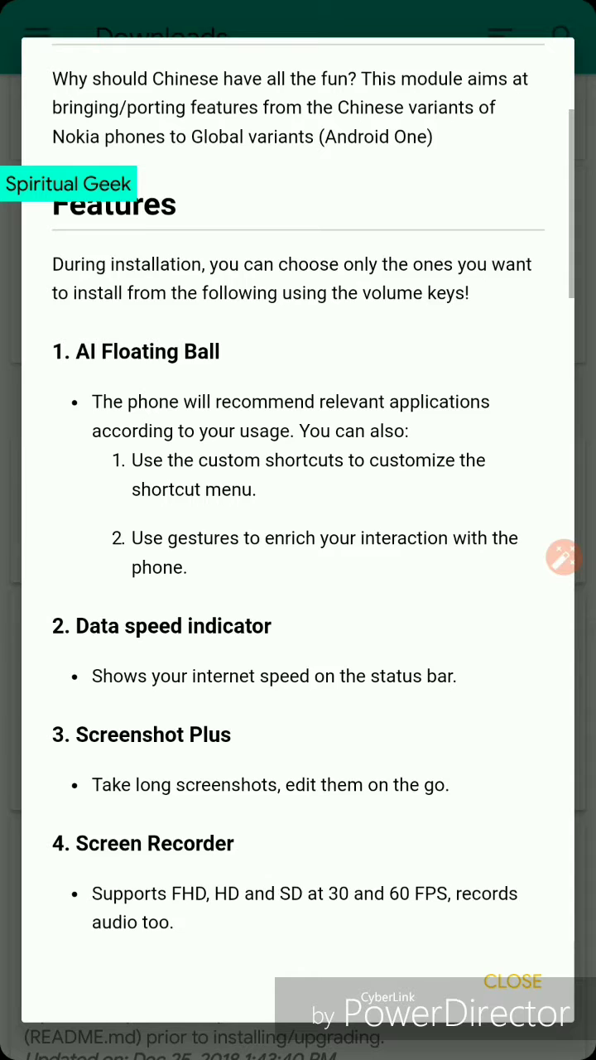
scroll(down, 3)
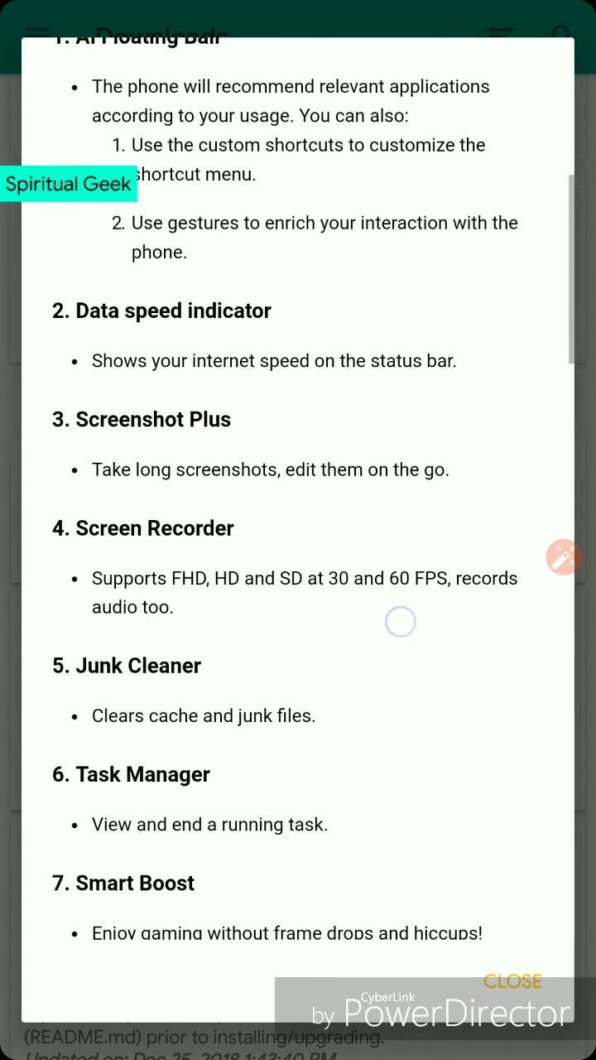
scroll(down, 3)
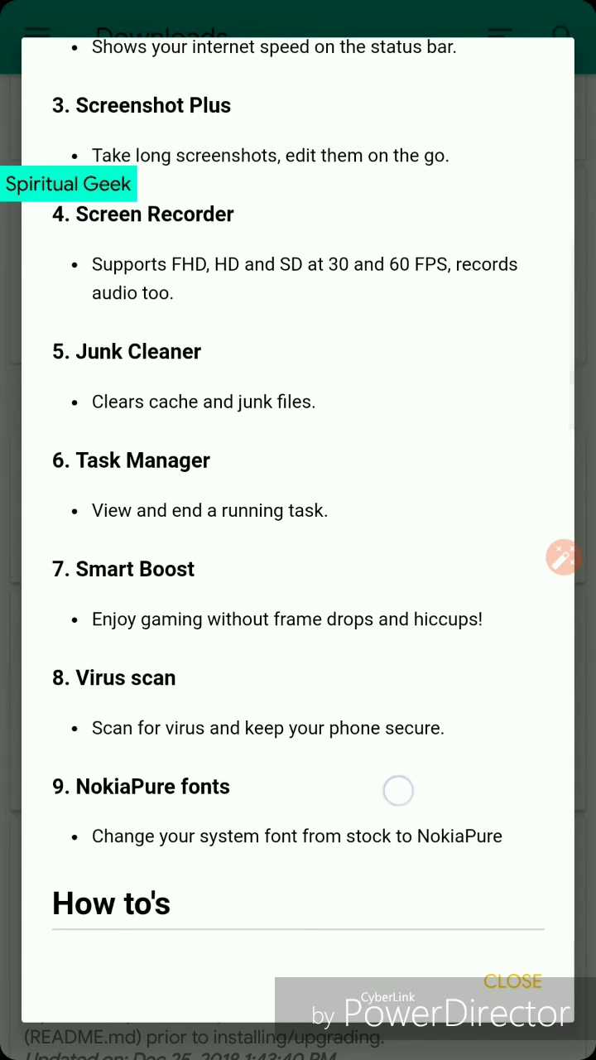
scroll(down, 3)
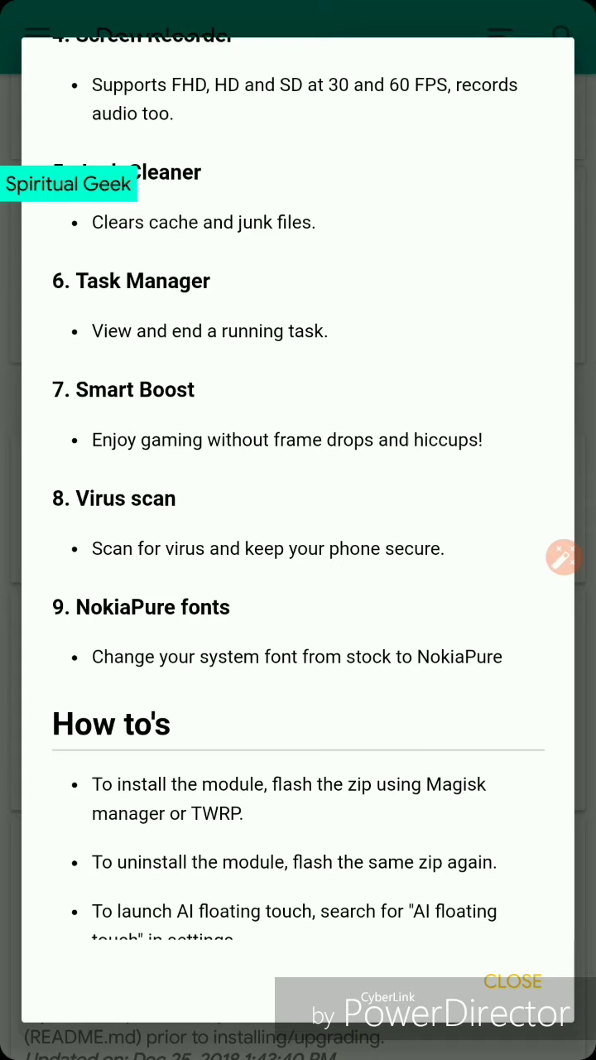
scroll(down, 3)
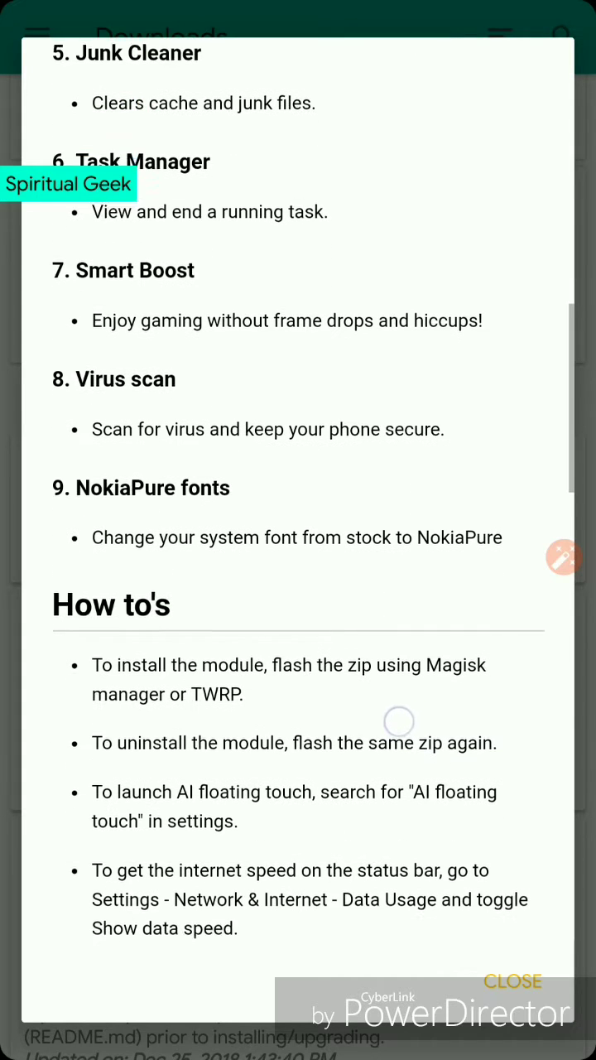
scroll(down, 3)
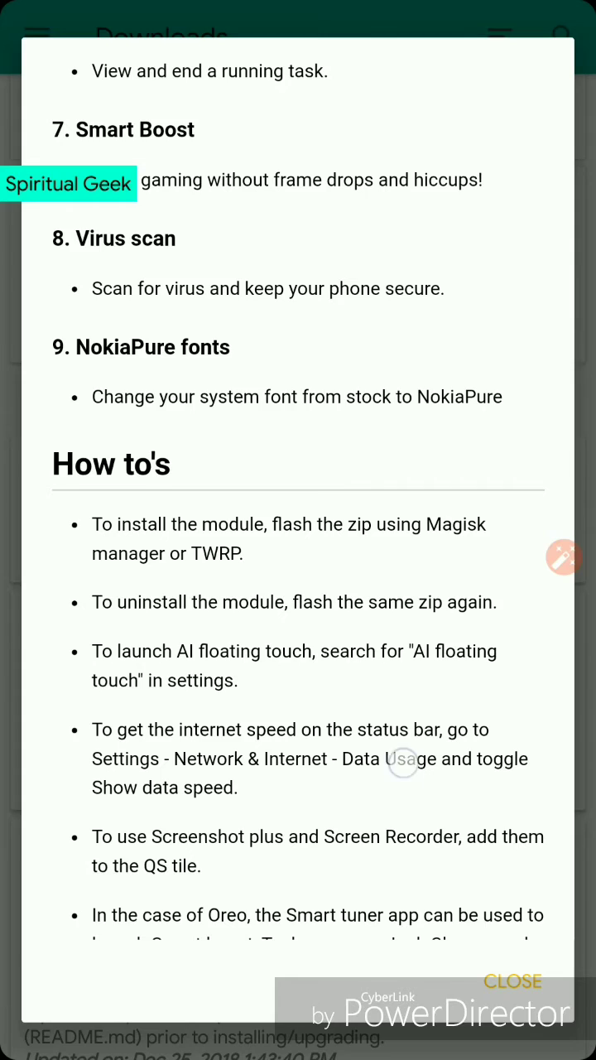
scroll(down, 3)
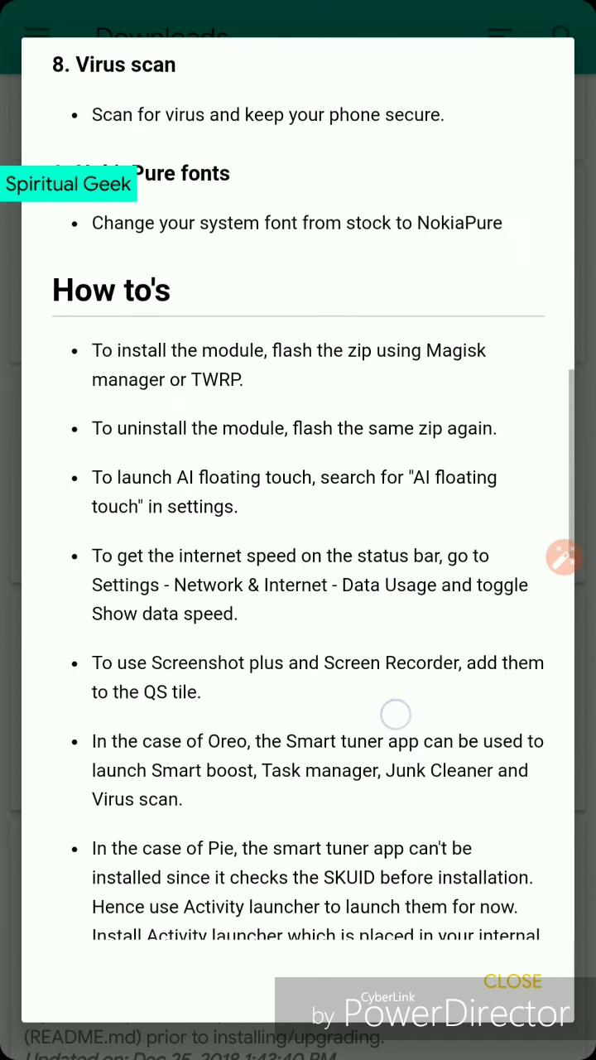
scroll(down, 3)
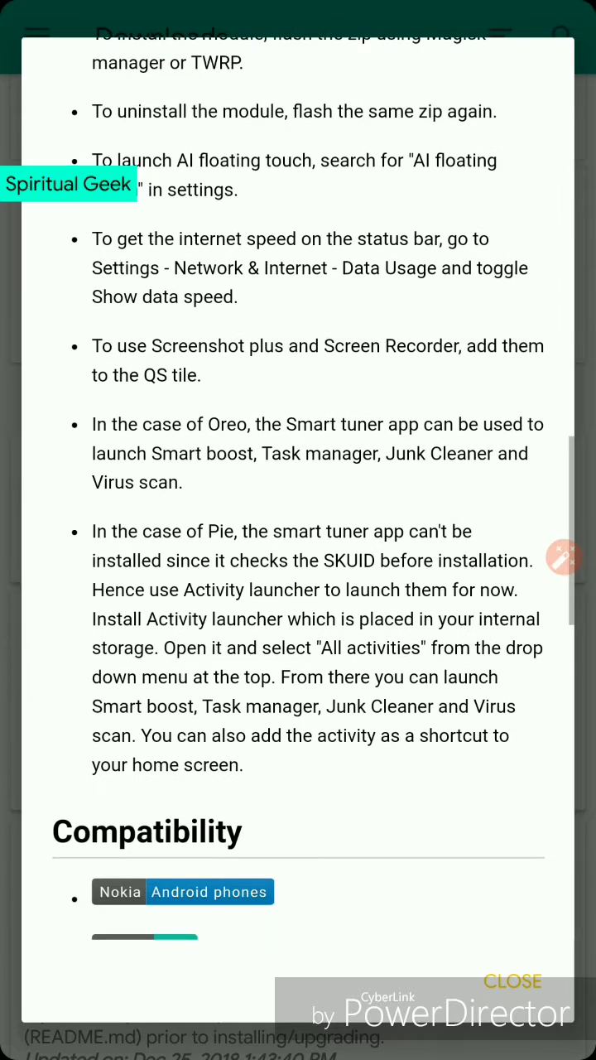
click(512, 981)
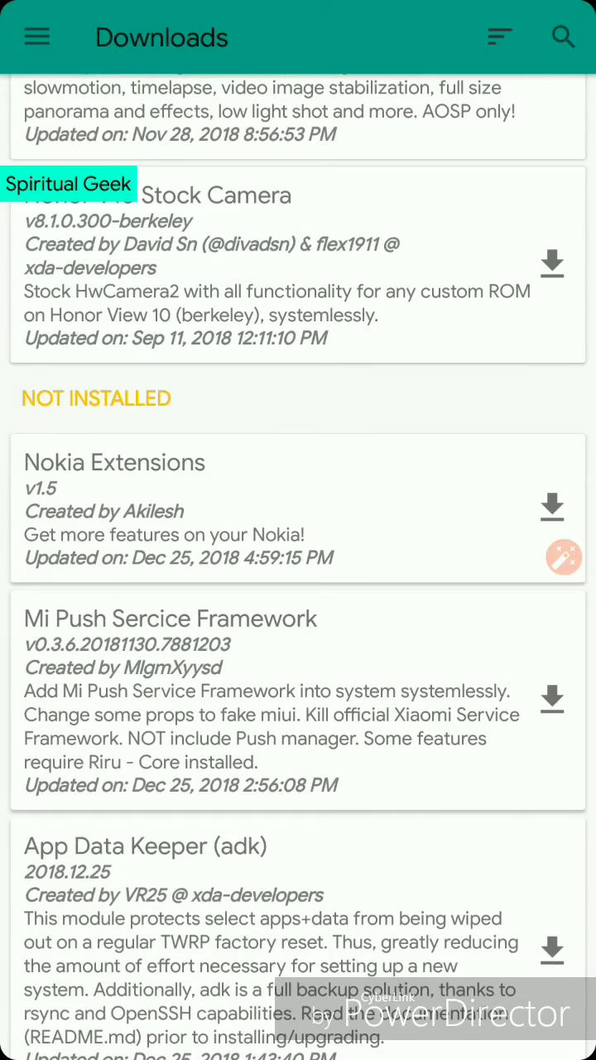
Scroll Downloads and view, then close, the Samsung 4k60 Camera Mod feature notes.
scroll(down, 3)
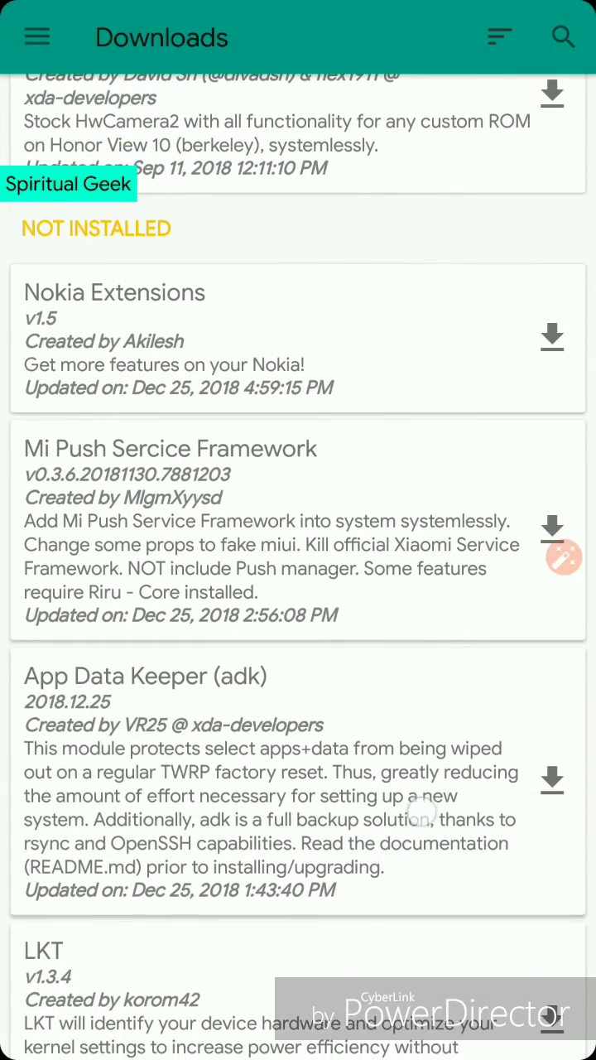
scroll(down, 3)
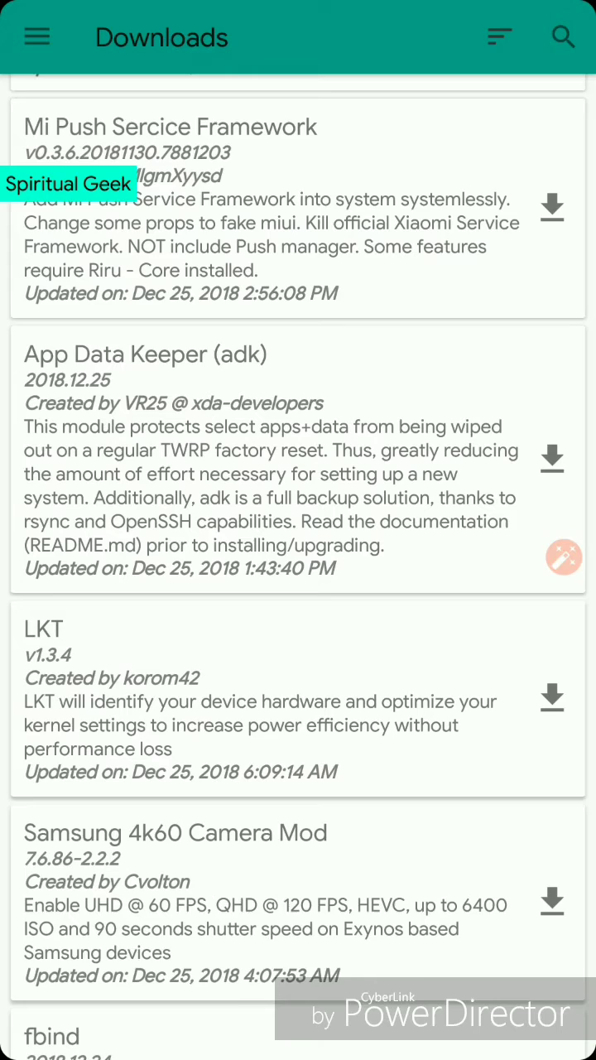
scroll(down, 3)
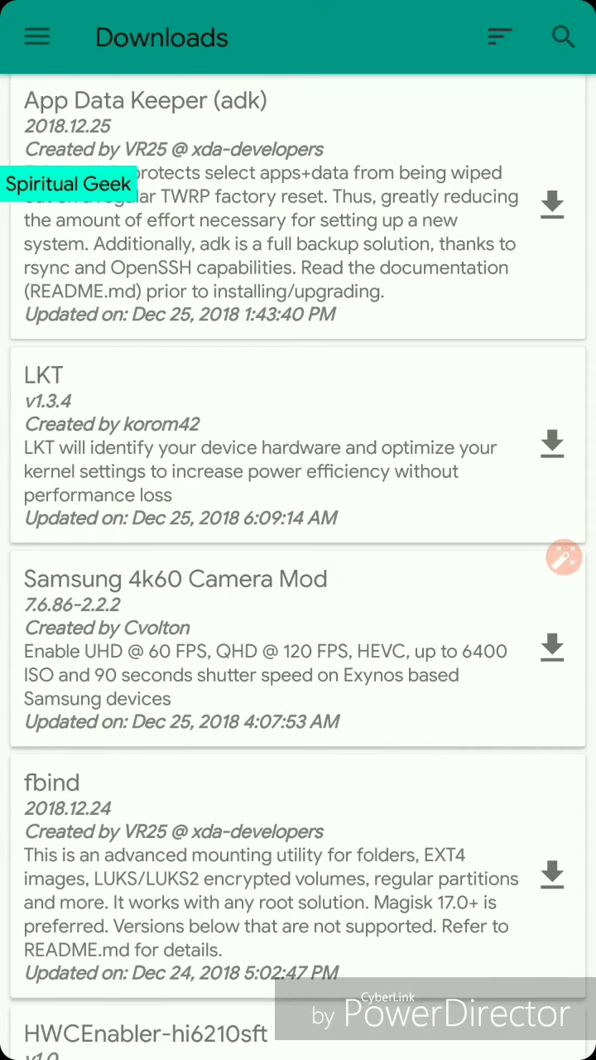
scroll(down, 3)
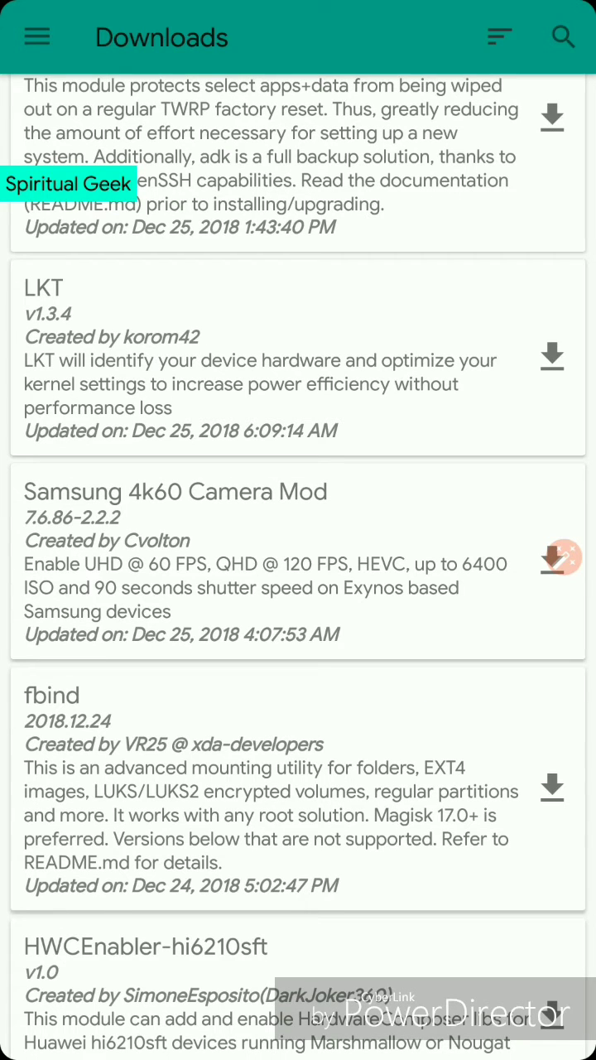
click(175, 491)
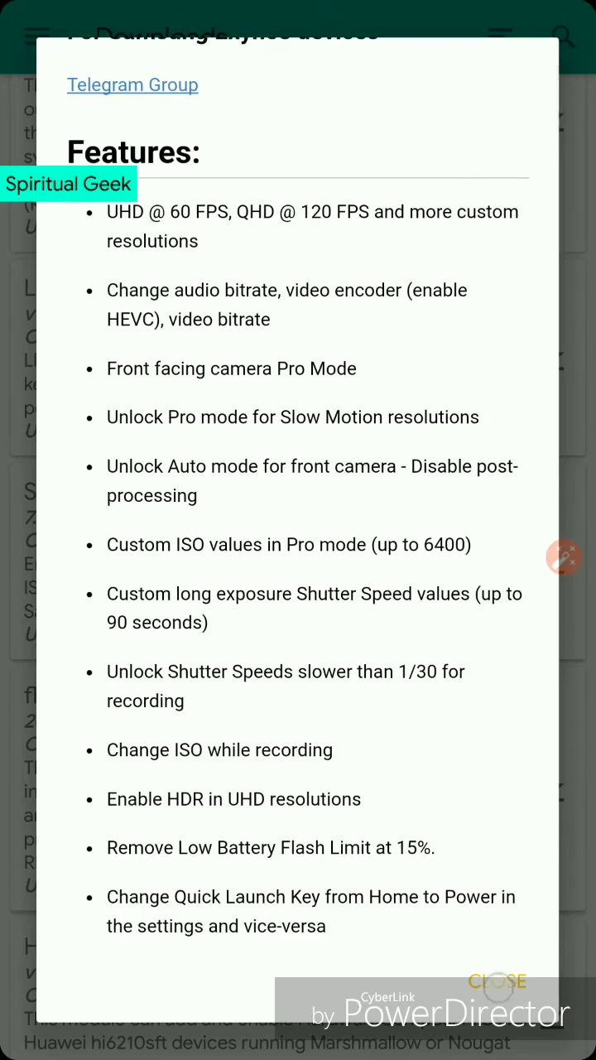
click(497, 982)
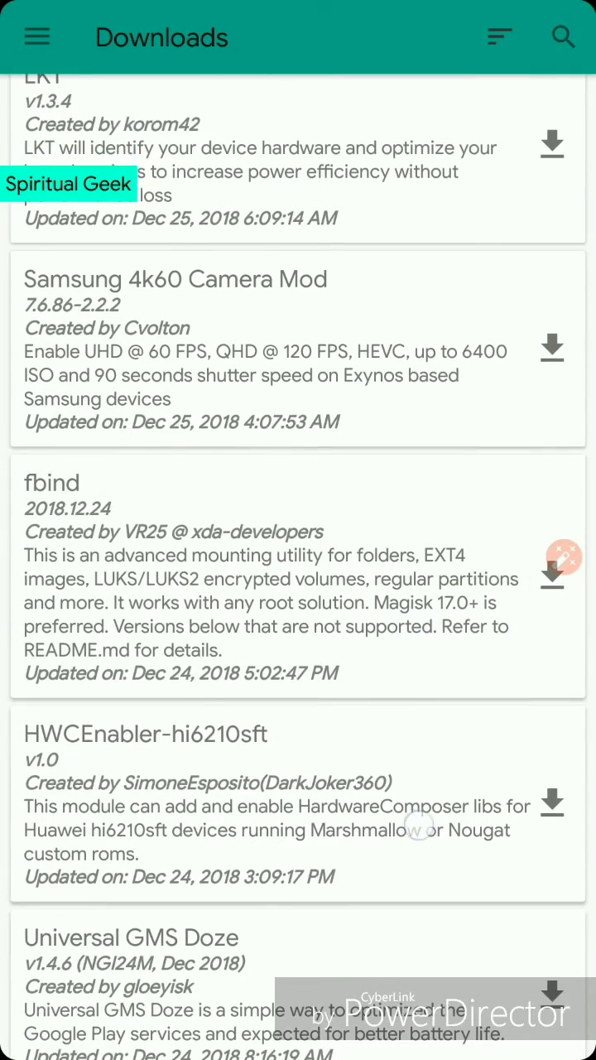
Go to the Log page showing superuser grant entries.
scroll(down, 3)
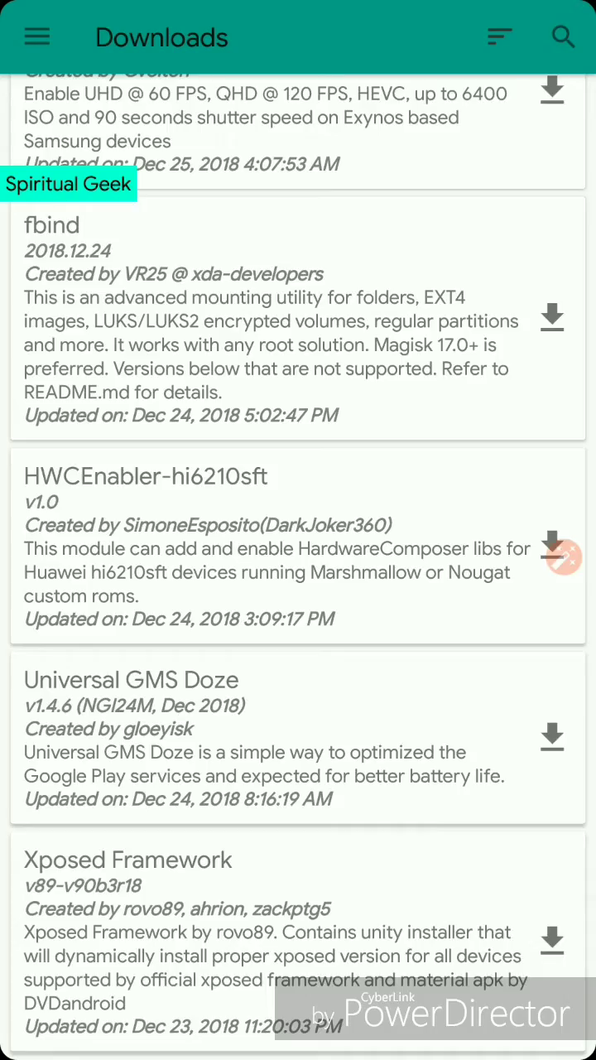
click(36, 36)
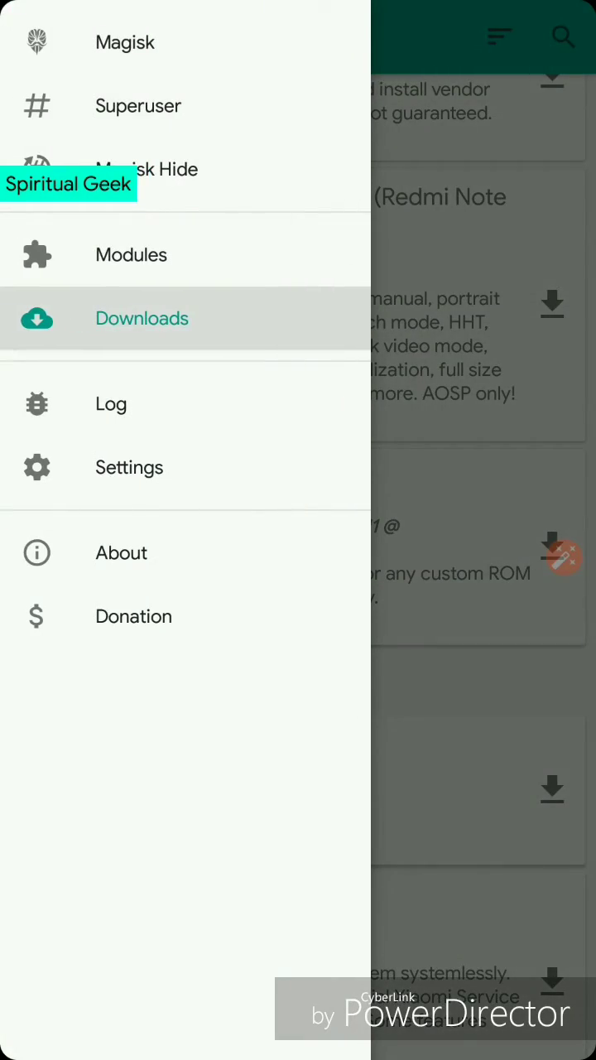
click(111, 404)
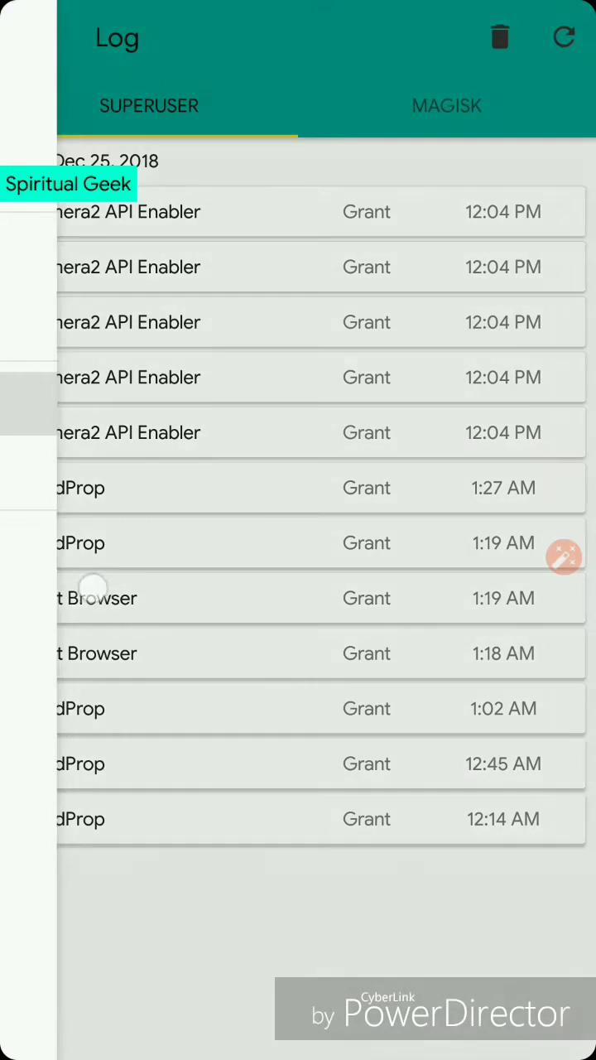
View the Magisk process log, return to the Superuser log, and open the app sections list.
click(447, 105)
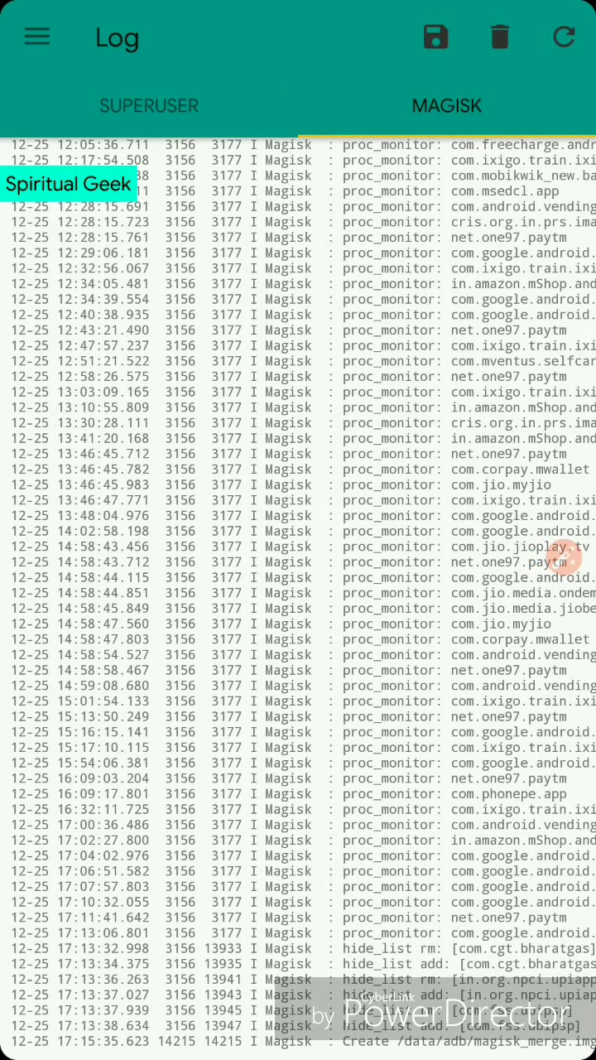
click(149, 106)
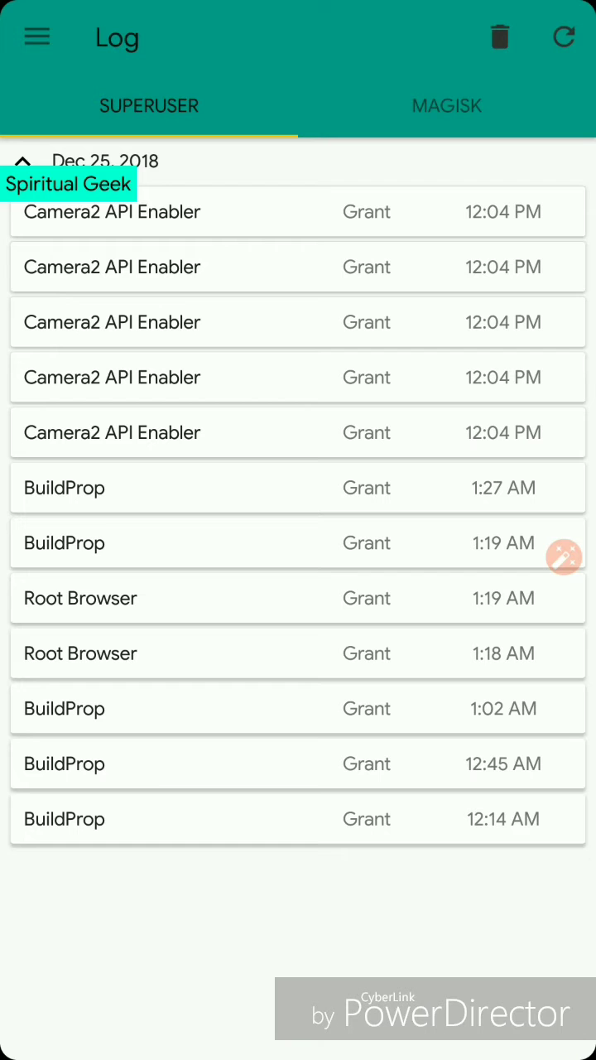
click(36, 36)
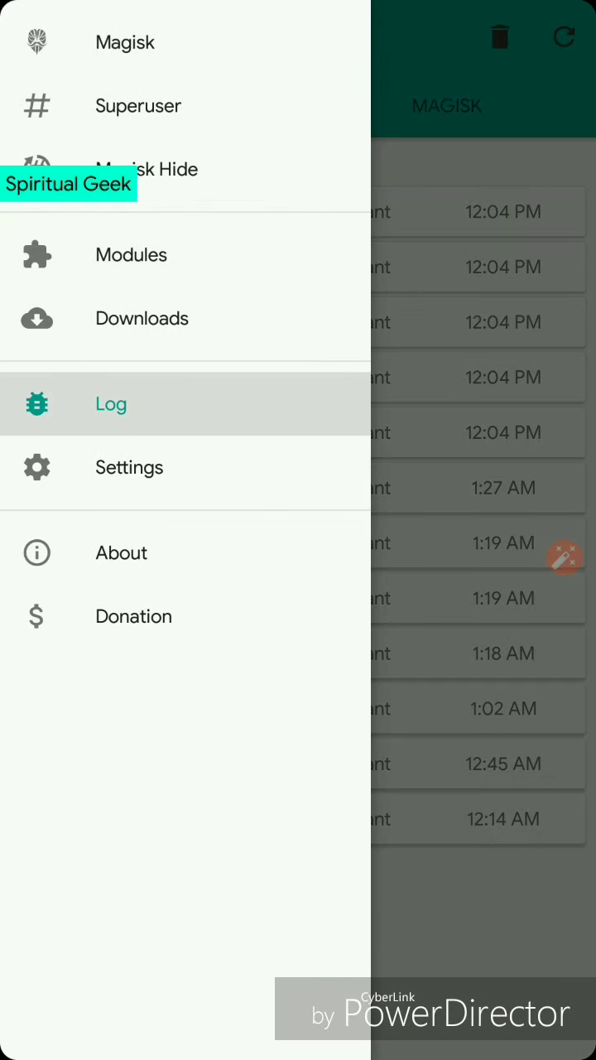
click(129, 467)
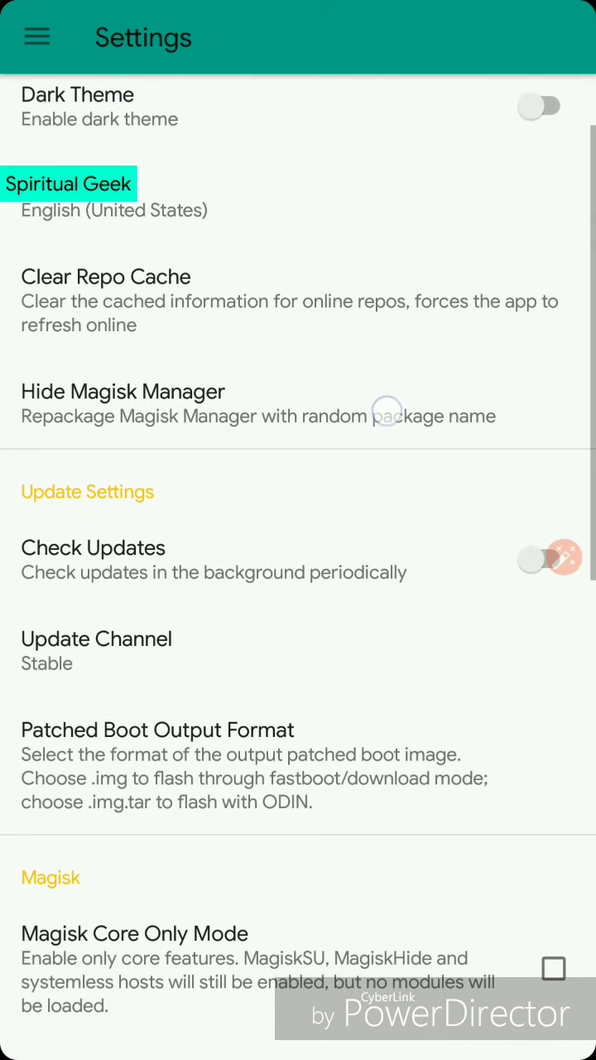
click(540, 107)
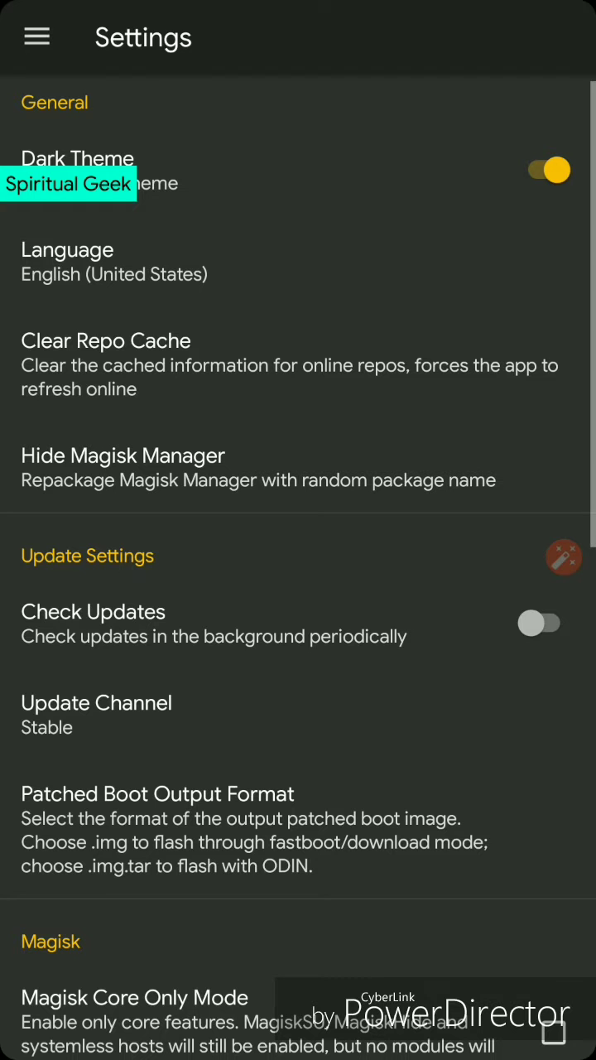
click(540, 171)
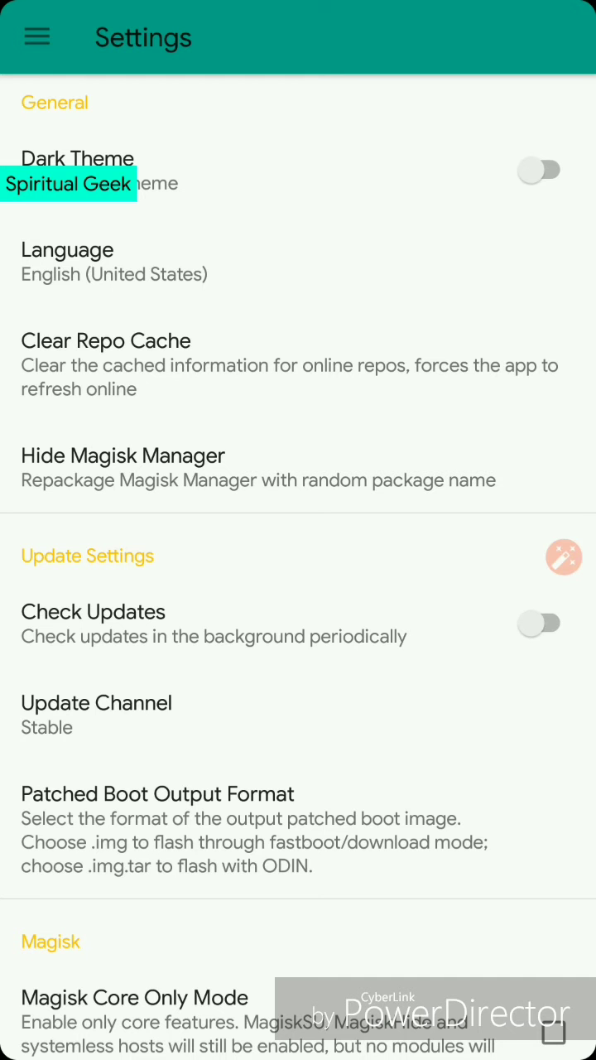
click(67, 249)
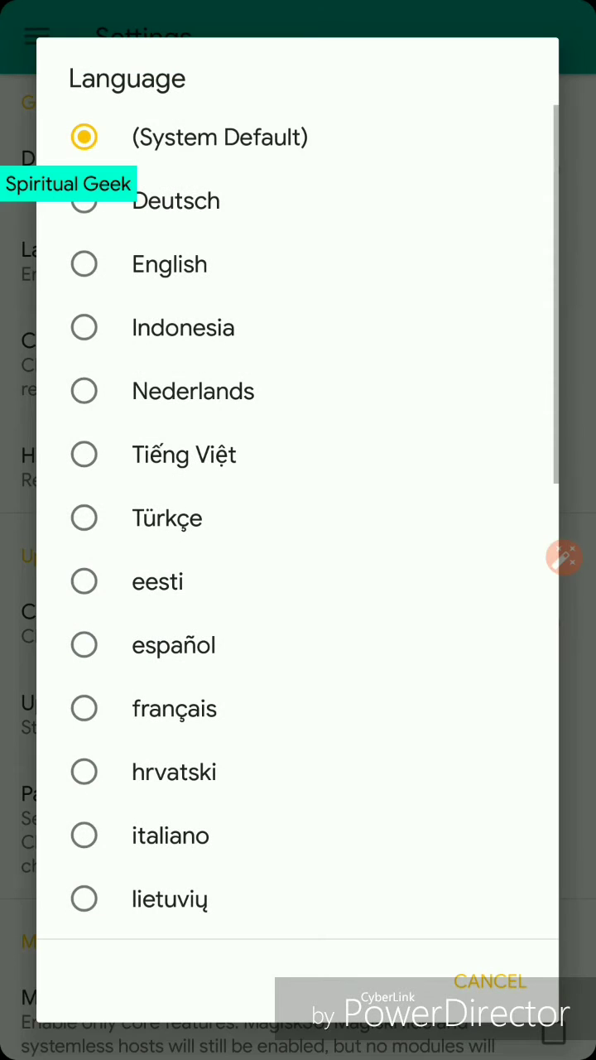
scroll(down, 3)
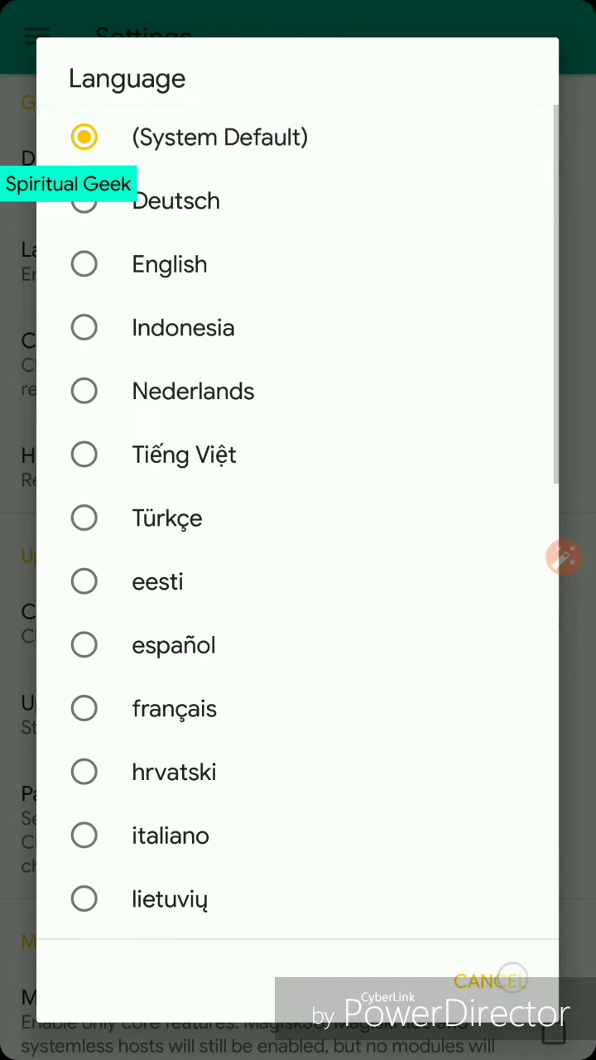
click(169, 263)
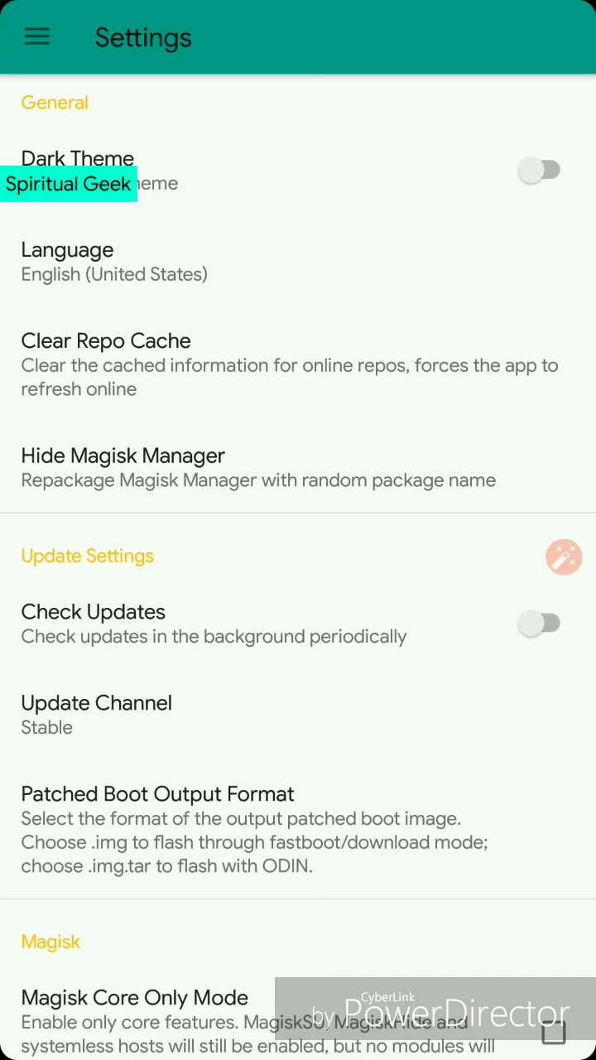
scroll(down, 3)
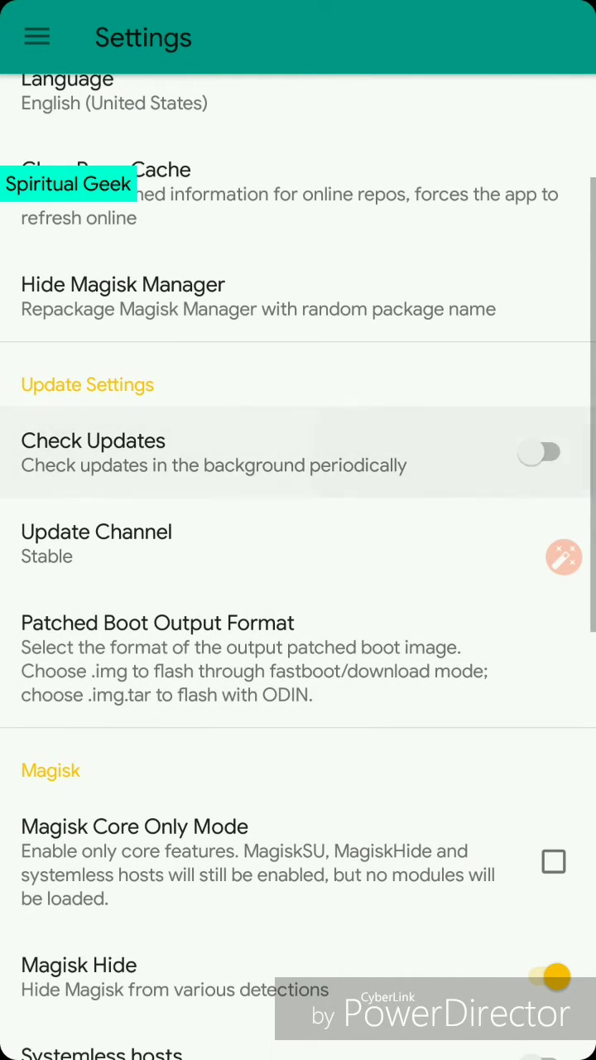
click(96, 544)
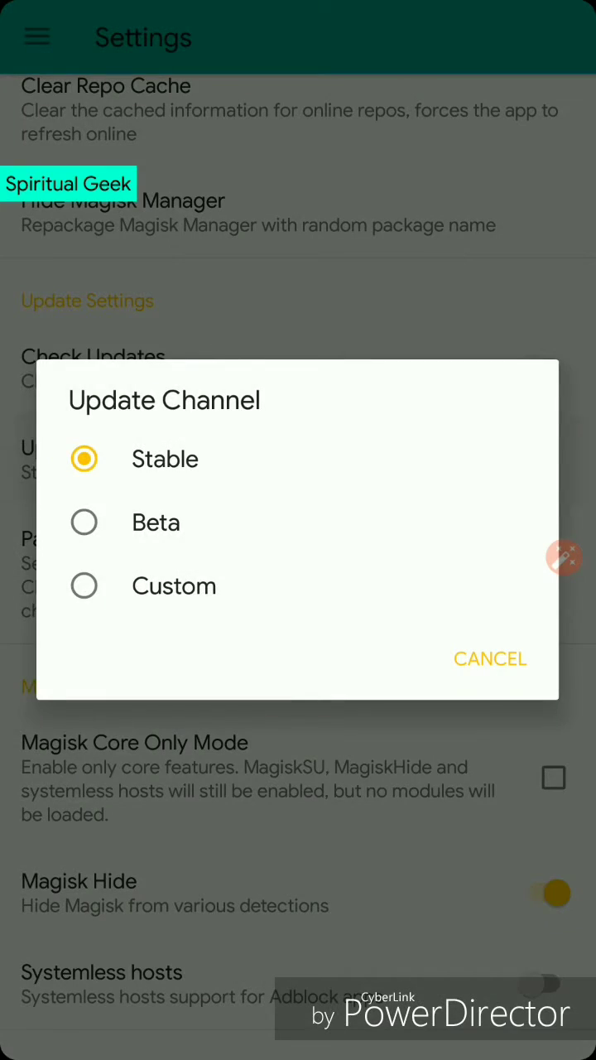
click(490, 659)
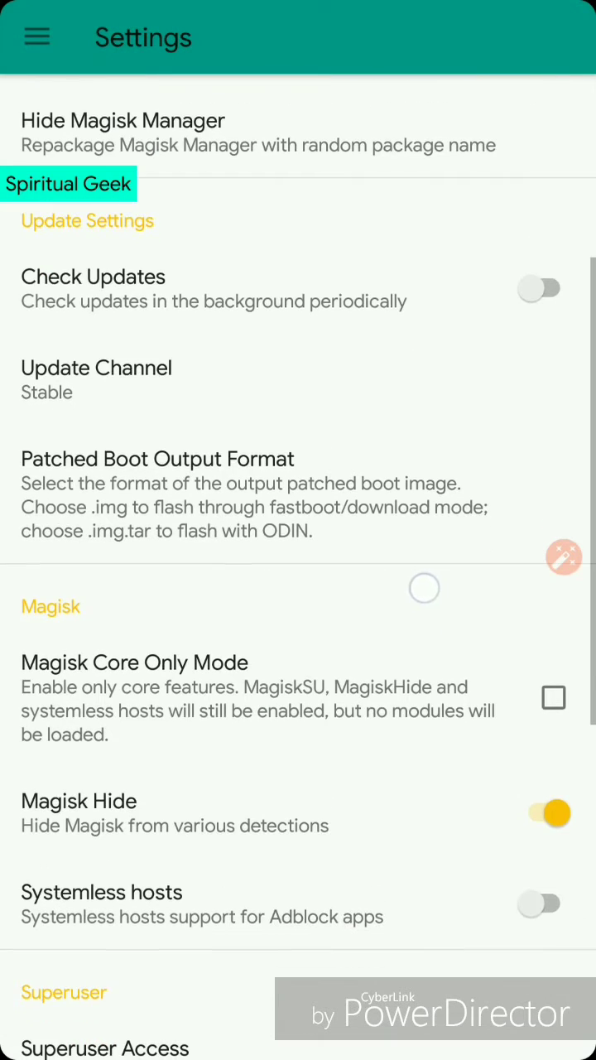
scroll(down, 3)
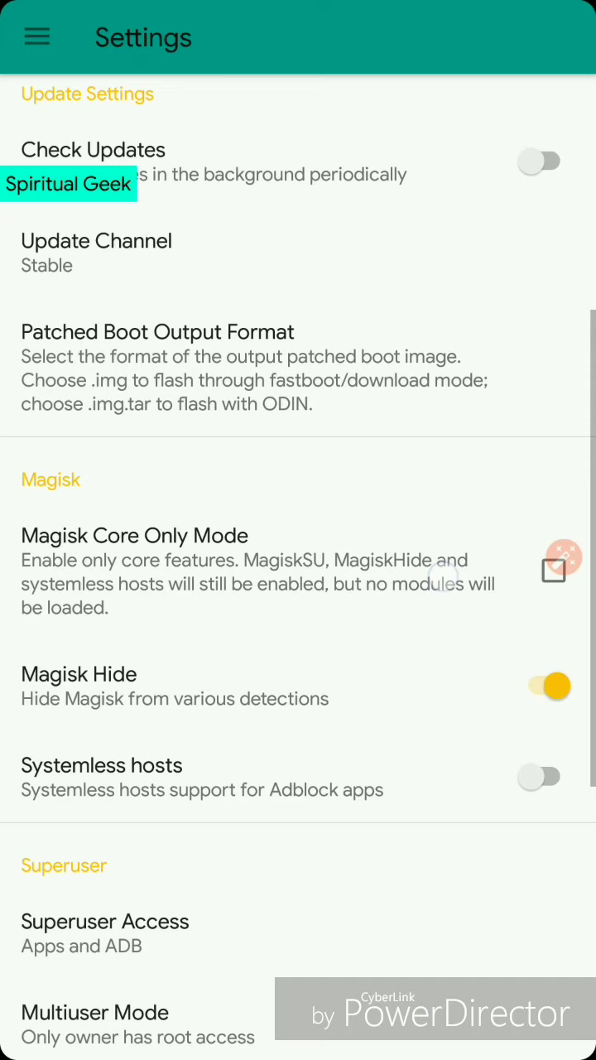
scroll(down, 3)
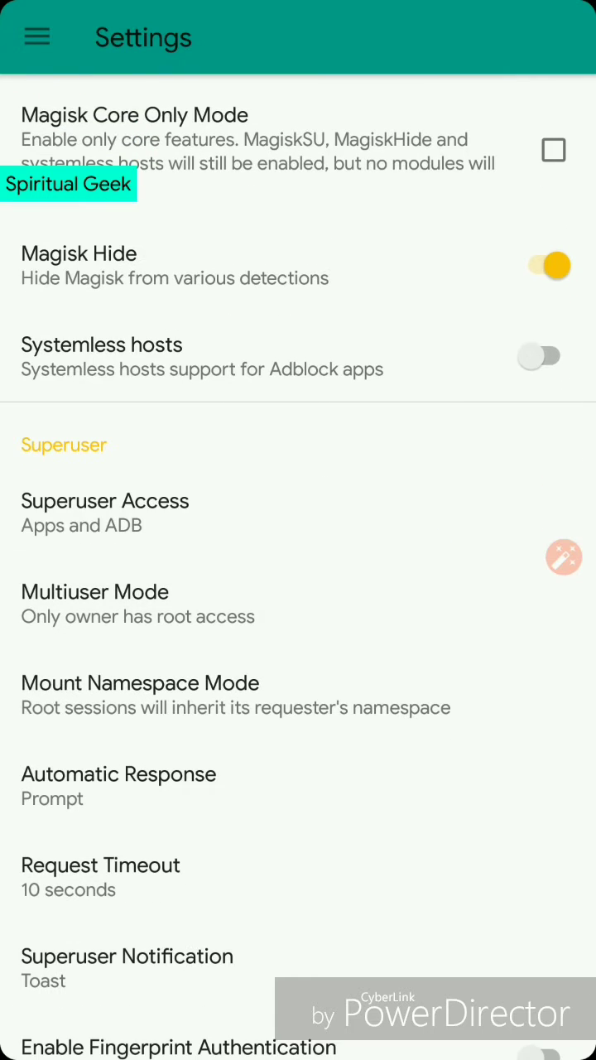
scroll(down, 3)
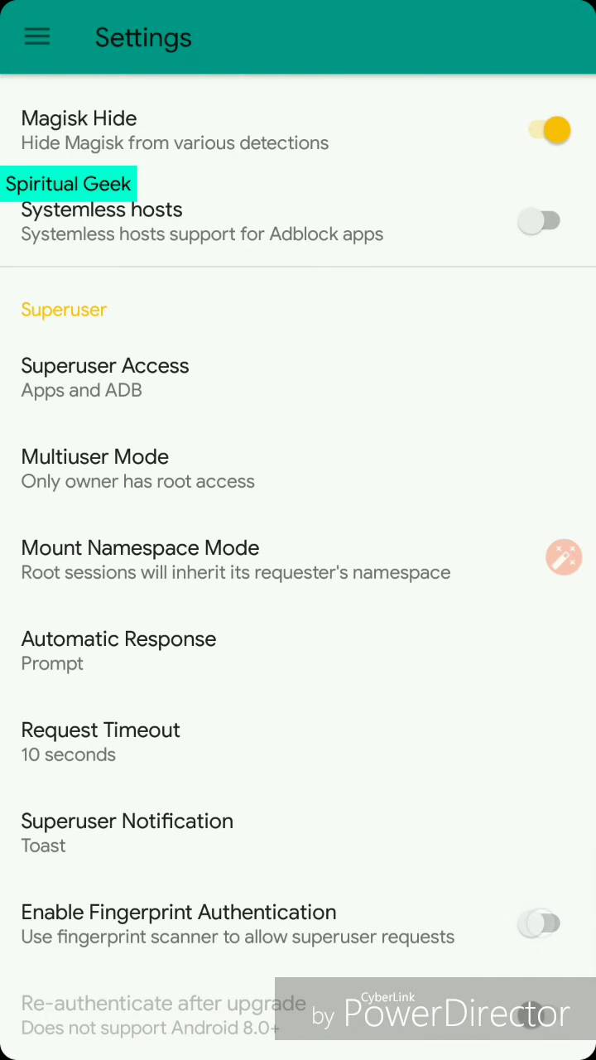
click(540, 924)
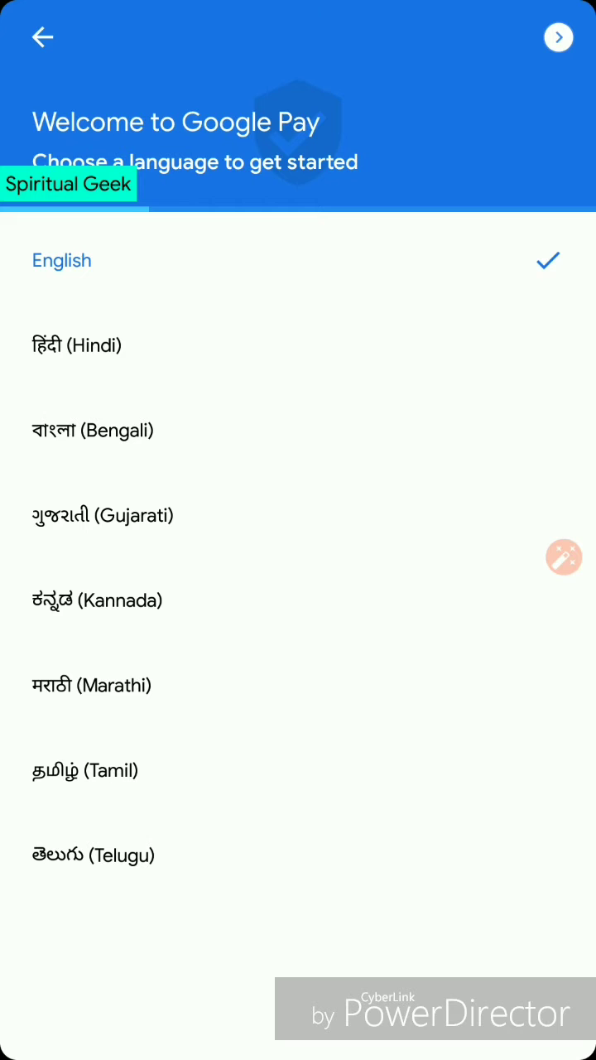
Continue past Google Pay's language screen and close its unsupported-device notice.
click(559, 37)
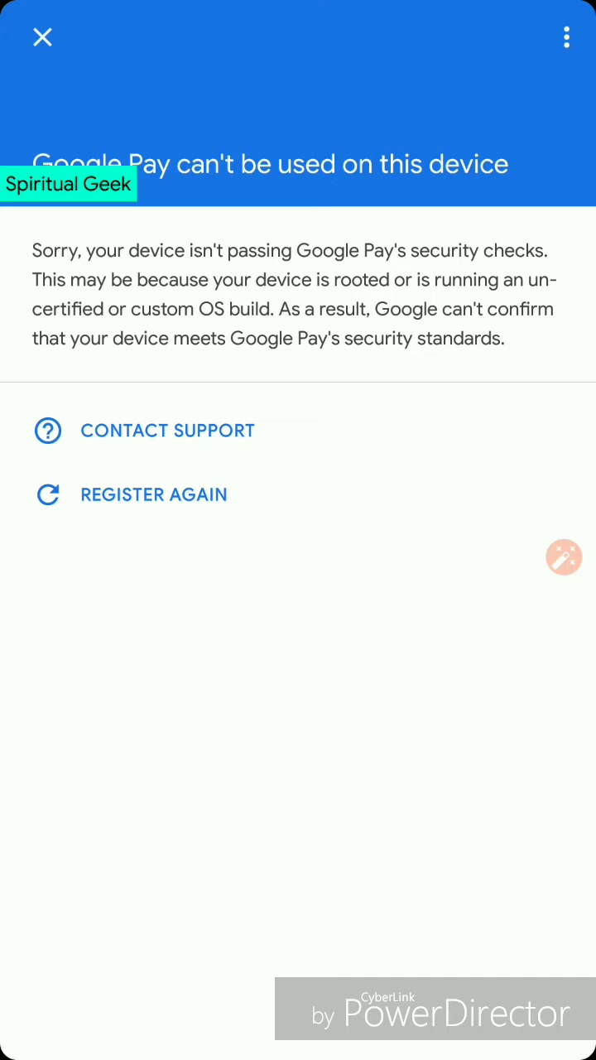
click(42, 36)
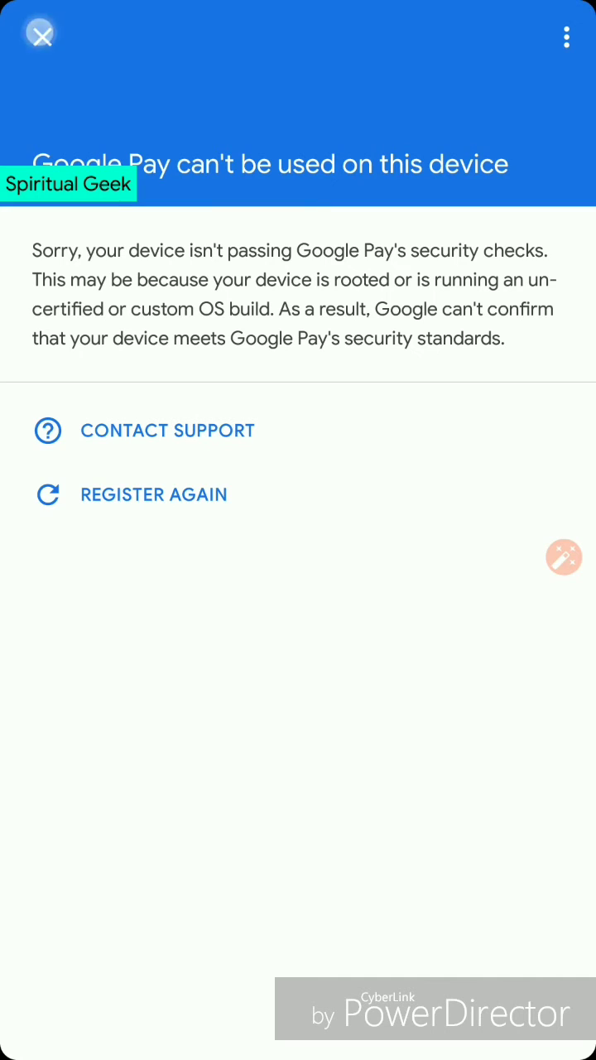
click(40, 35)
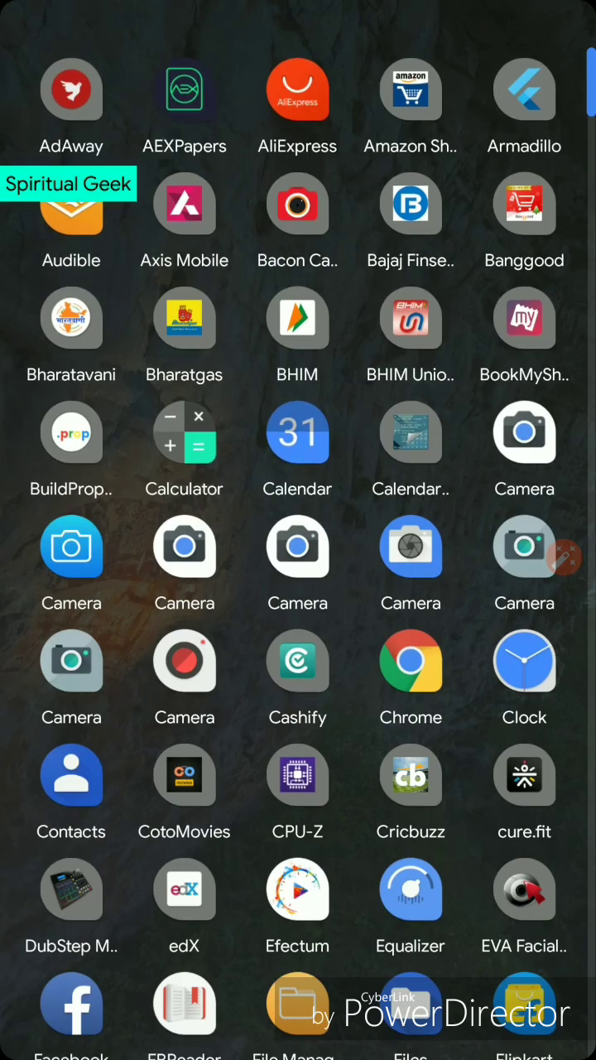
Scroll the Magisk Hide list confirming Google Pay is ticked, then return home.
scroll(down, 3)
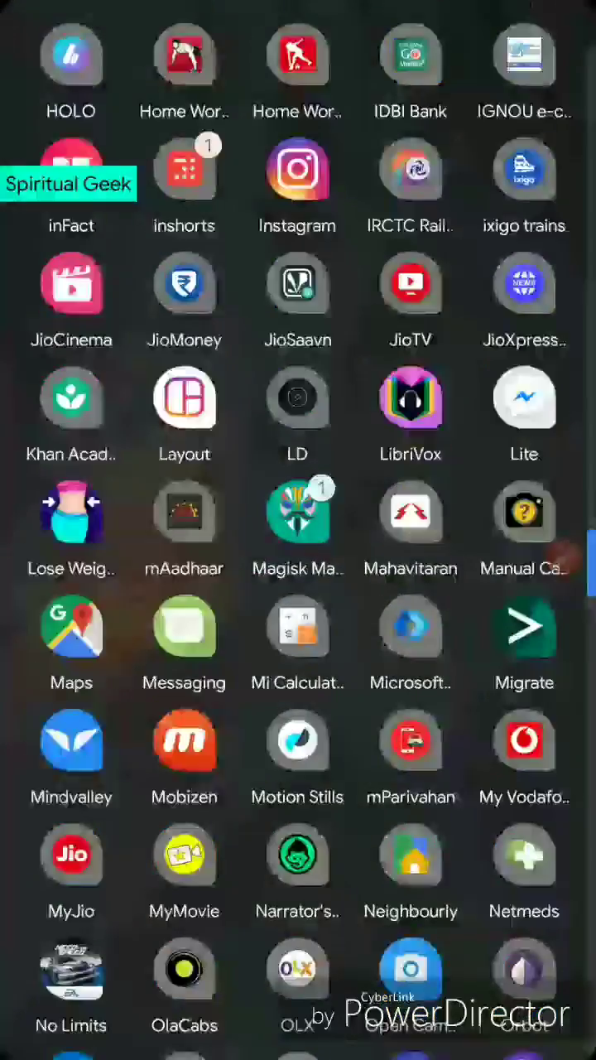
scroll(down, 3)
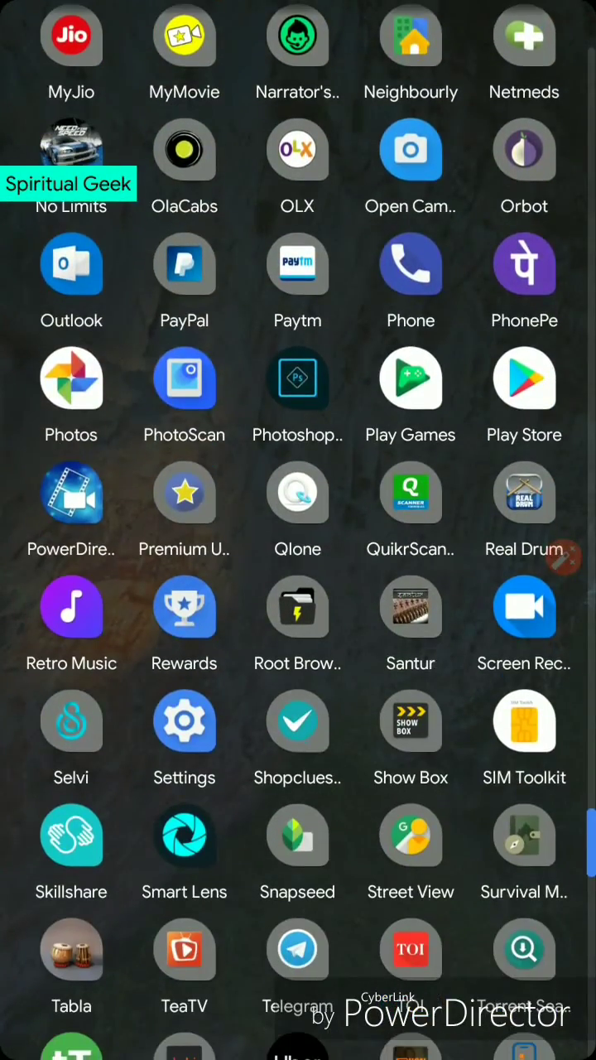
scroll(down, 3)
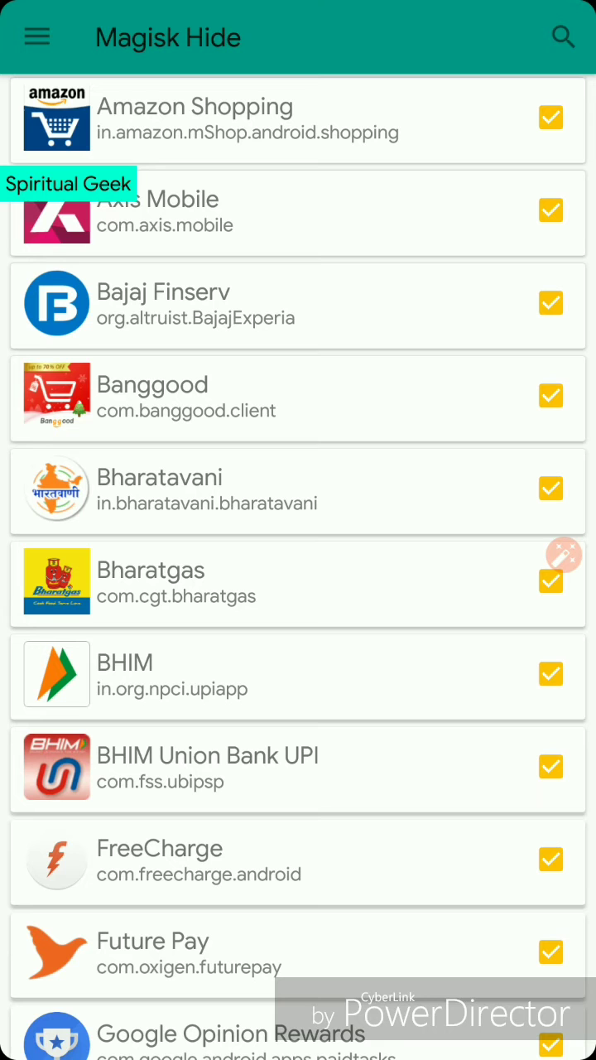
scroll(down, 3)
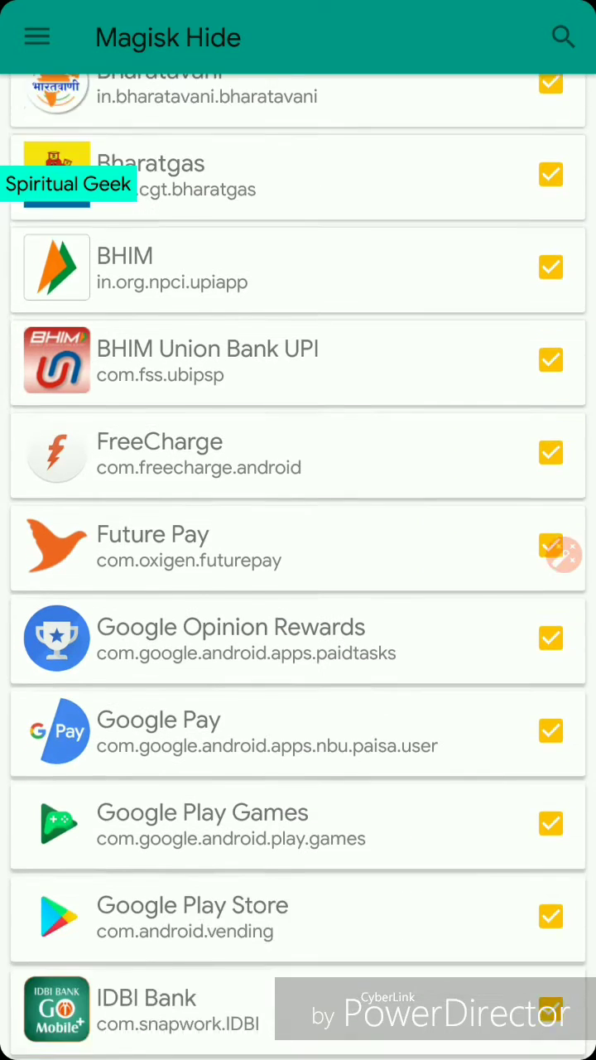
scroll(down, 3)
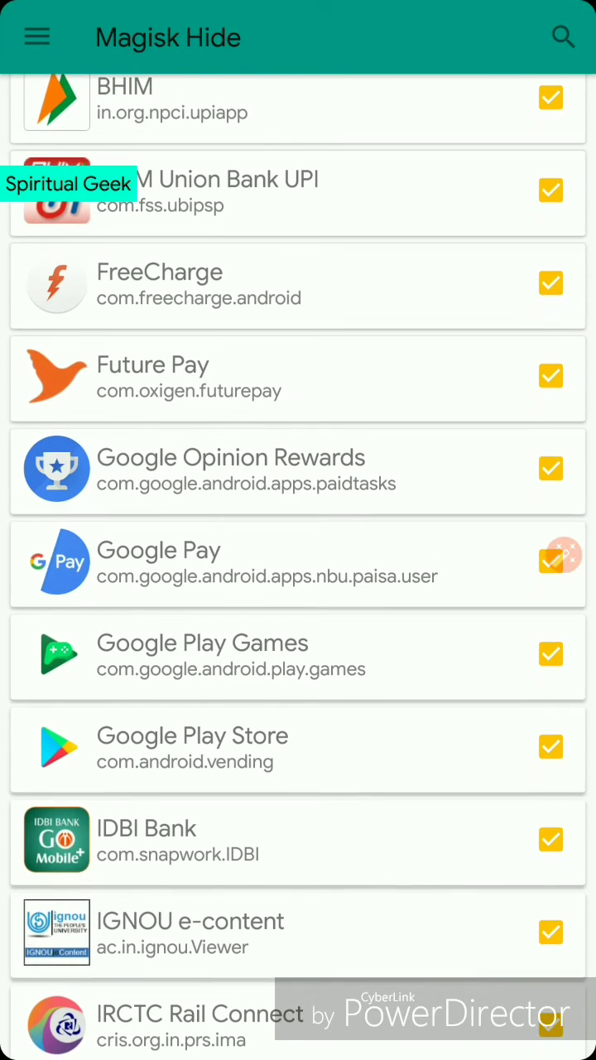
click(551, 376)
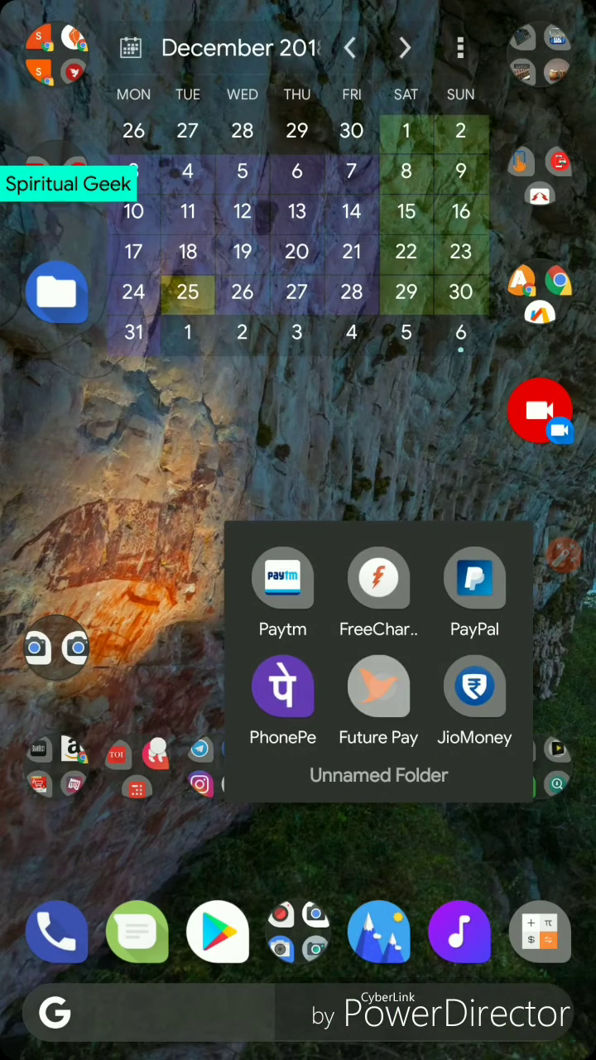
Close the payment apps folder and delete all Future Pay app data through App info > Storage.
click(379, 687)
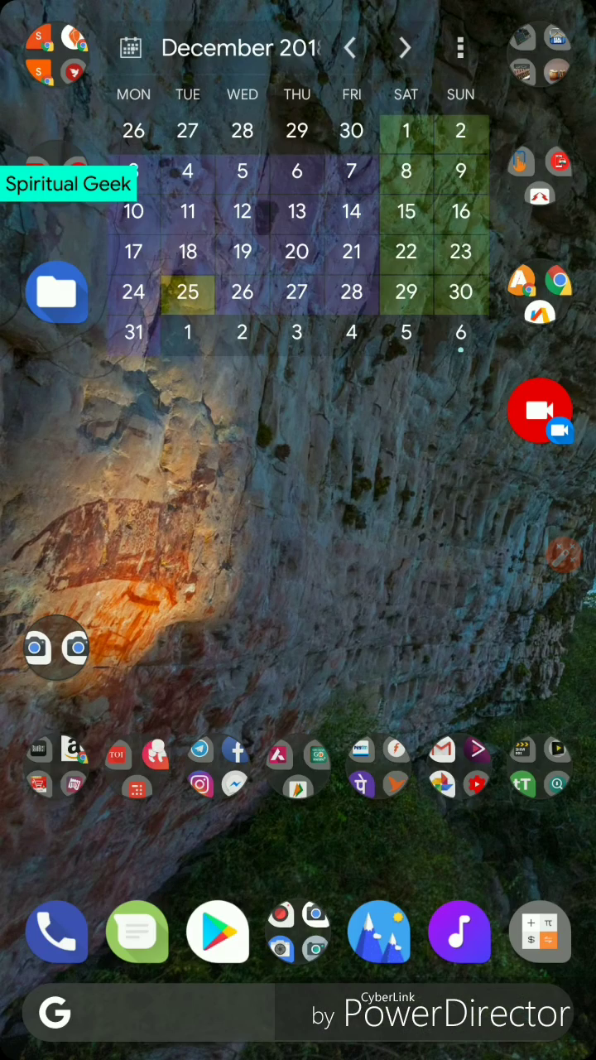
click(362, 767)
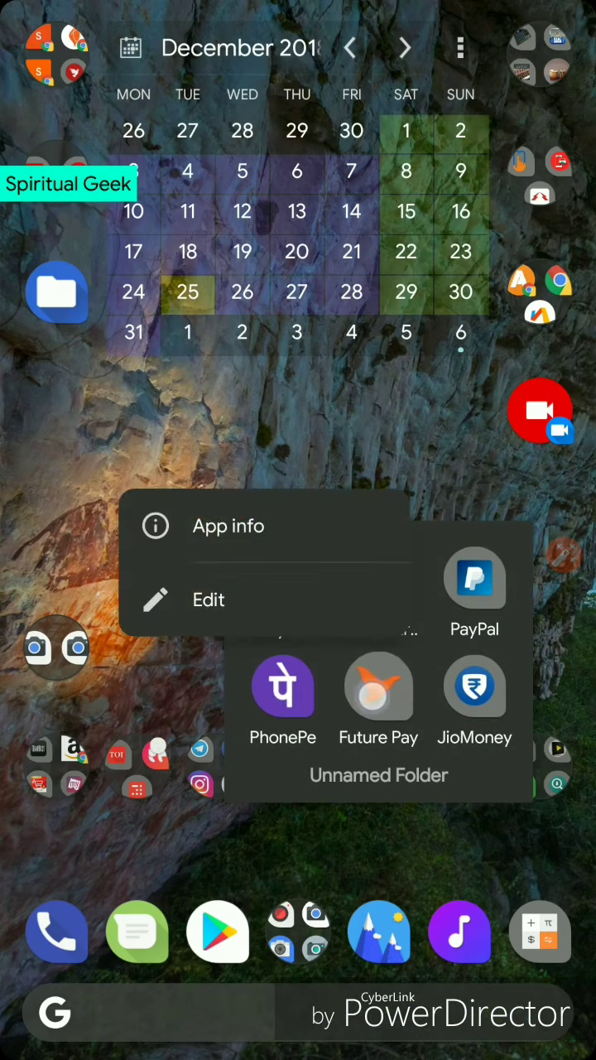
click(227, 526)
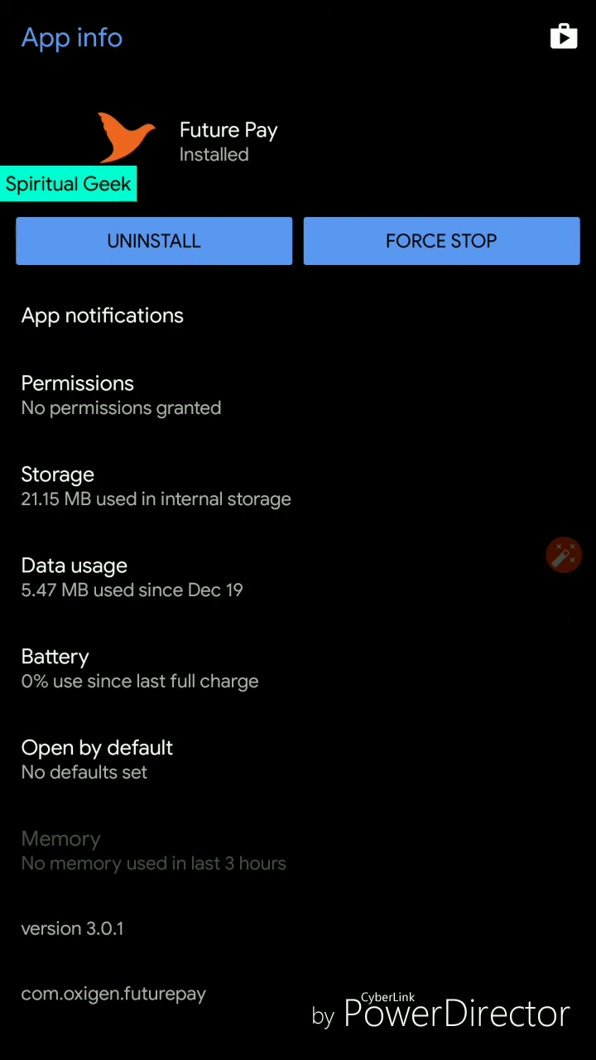
click(442, 241)
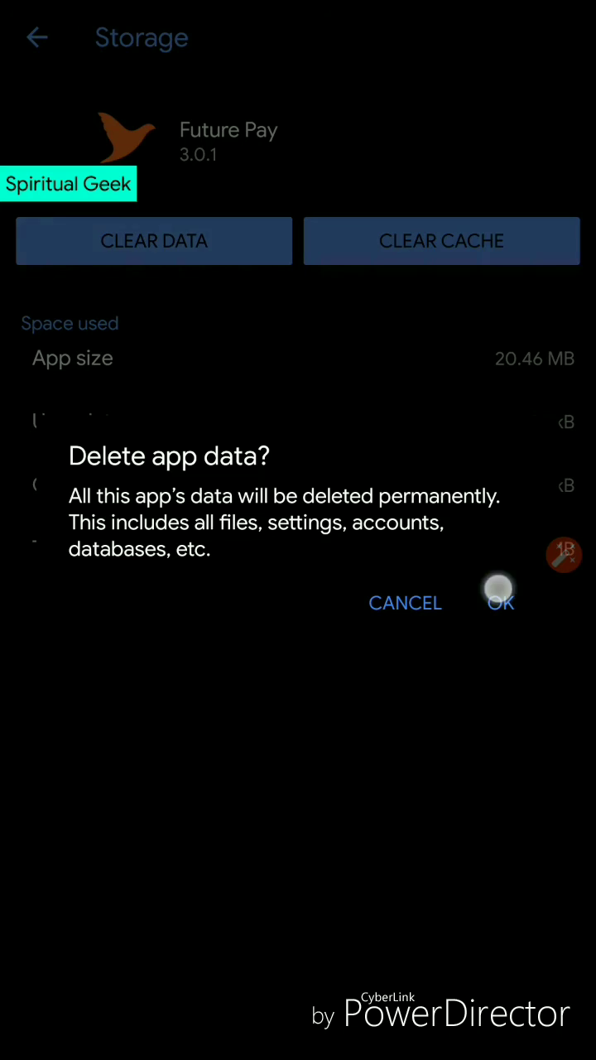
click(499, 602)
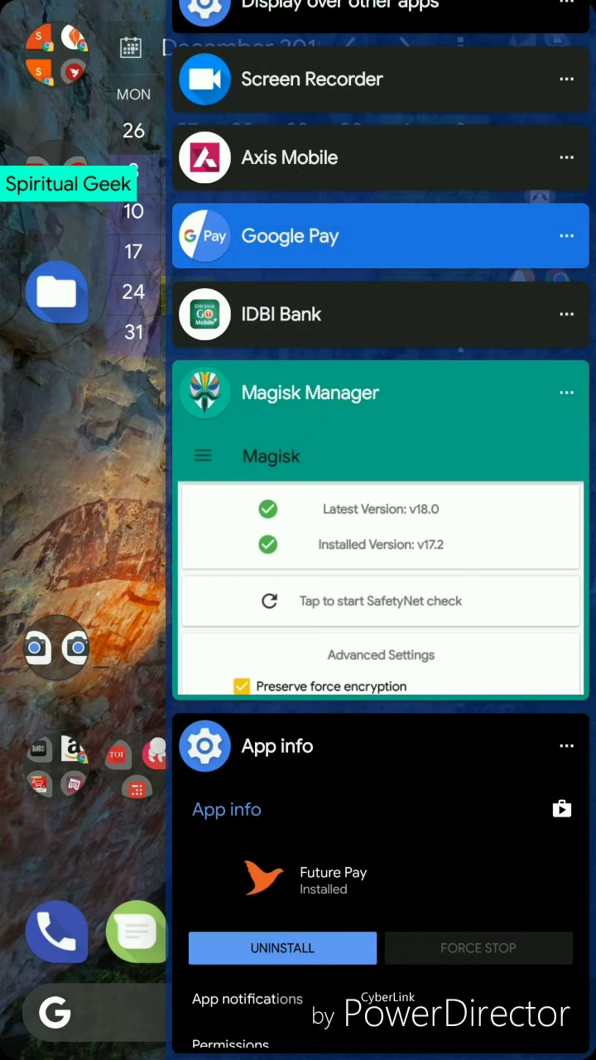
Back in Magisk Manager, search 'fut' in Magisk Hide, tick Future Pay, and return home.
click(203, 456)
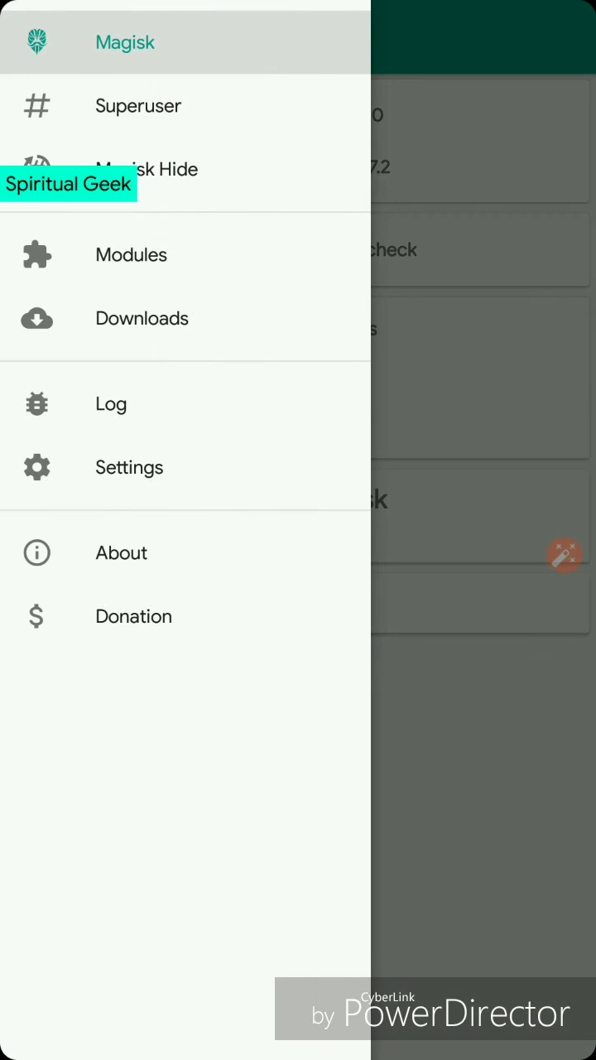
click(148, 169)
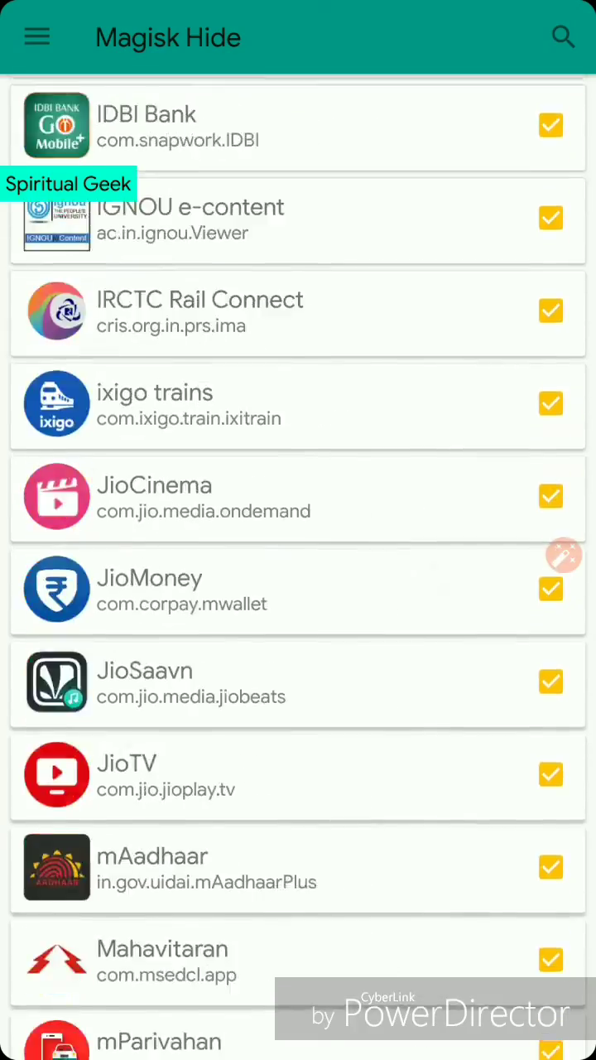
scroll(down, 3)
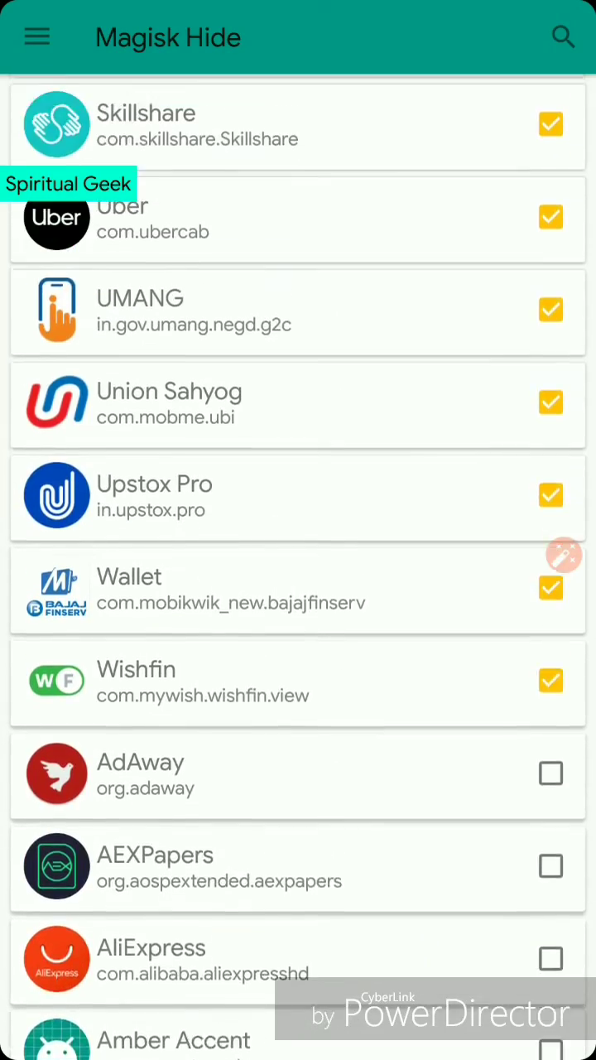
text(f)
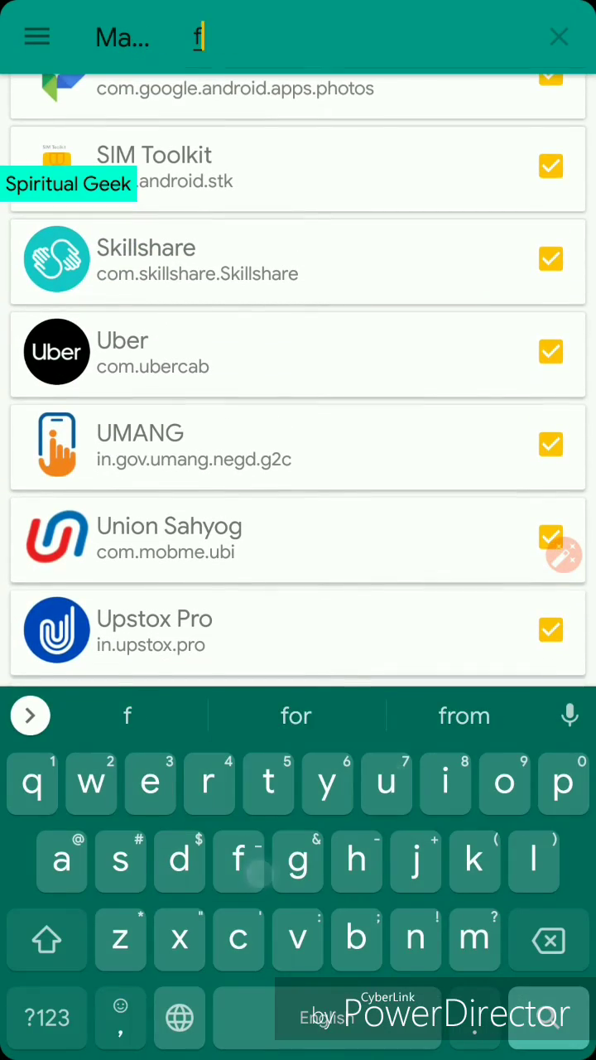
text(ut)
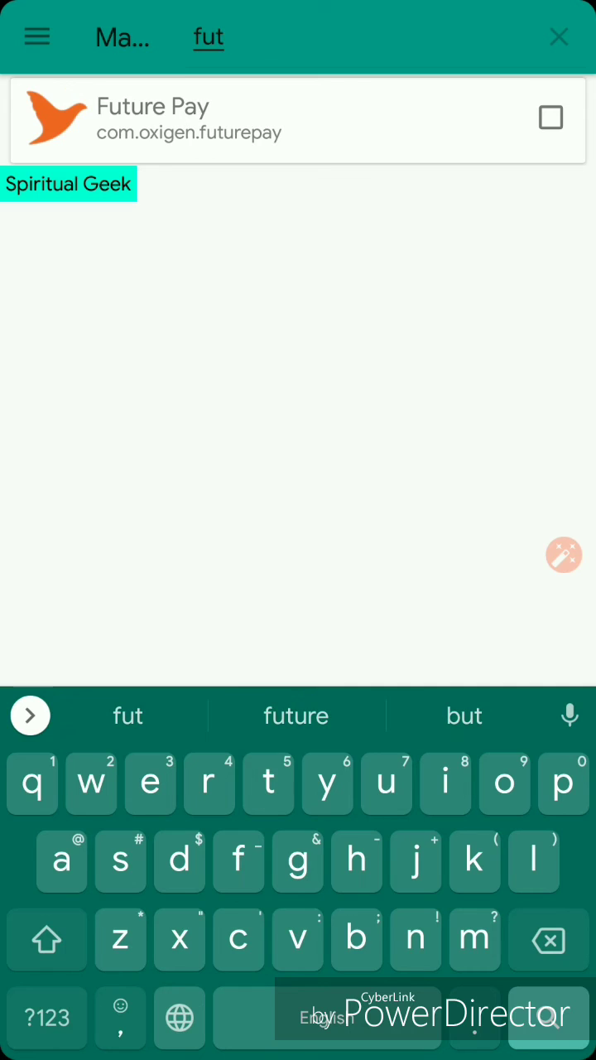
click(550, 117)
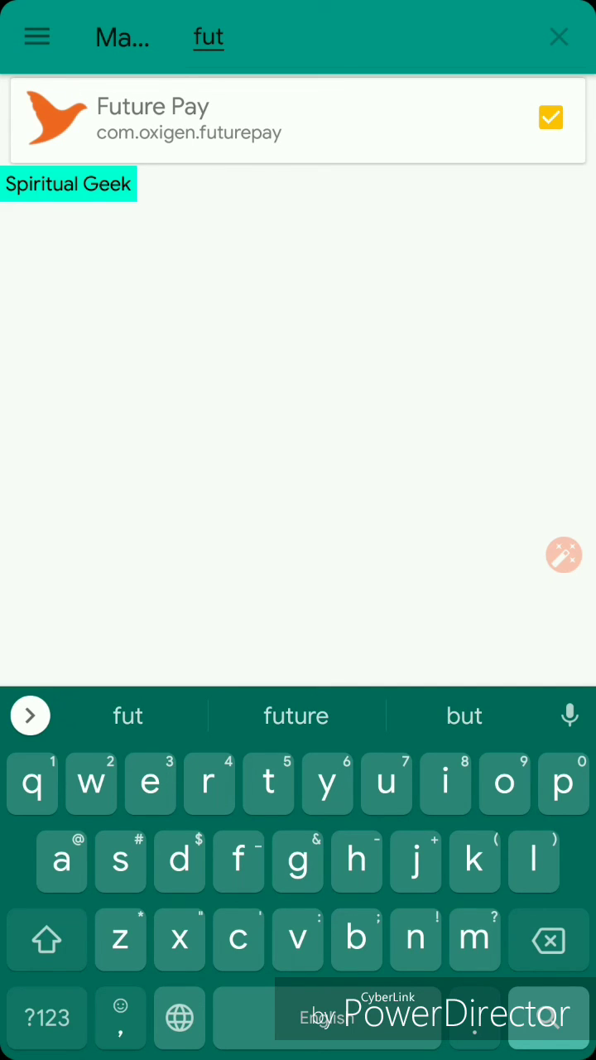
click(559, 37)
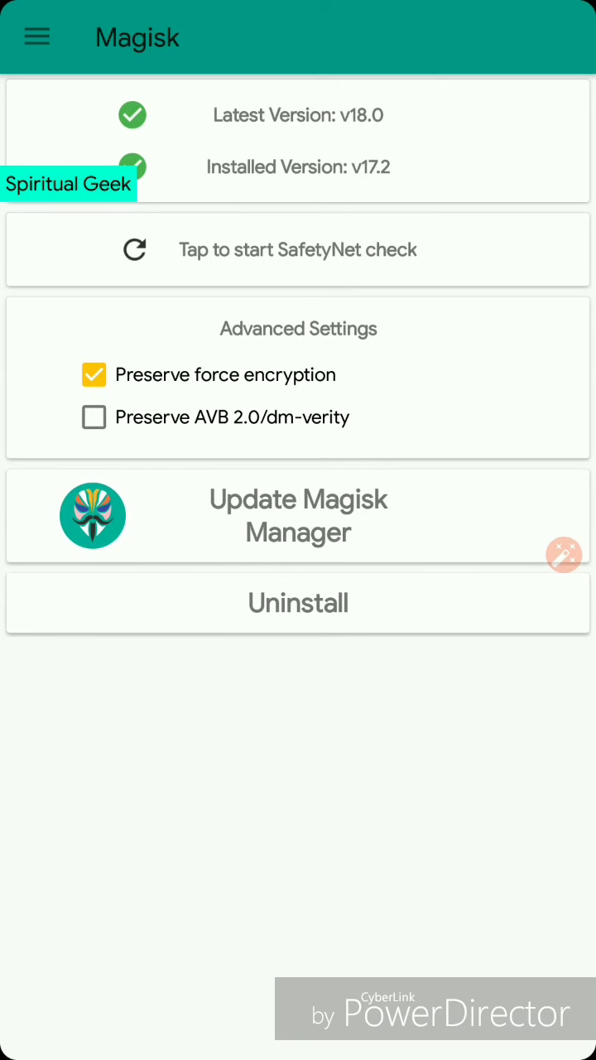